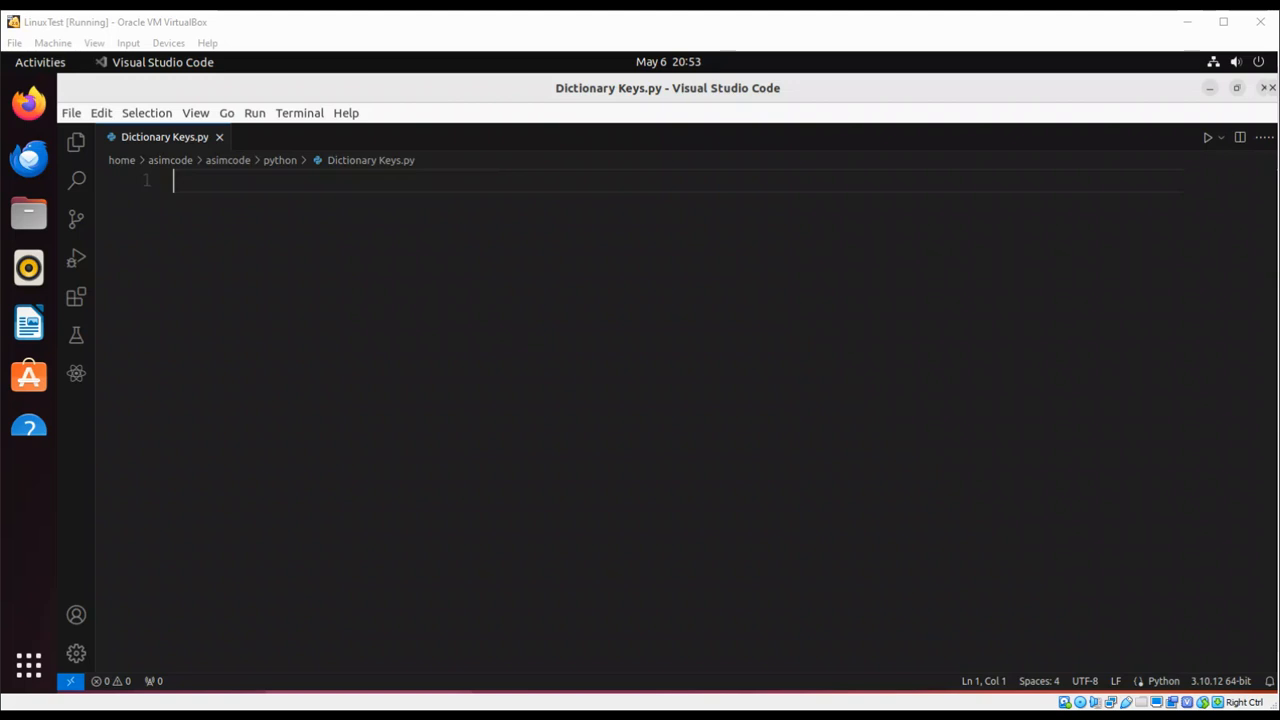
pyautogui.moveTo(670, 24)
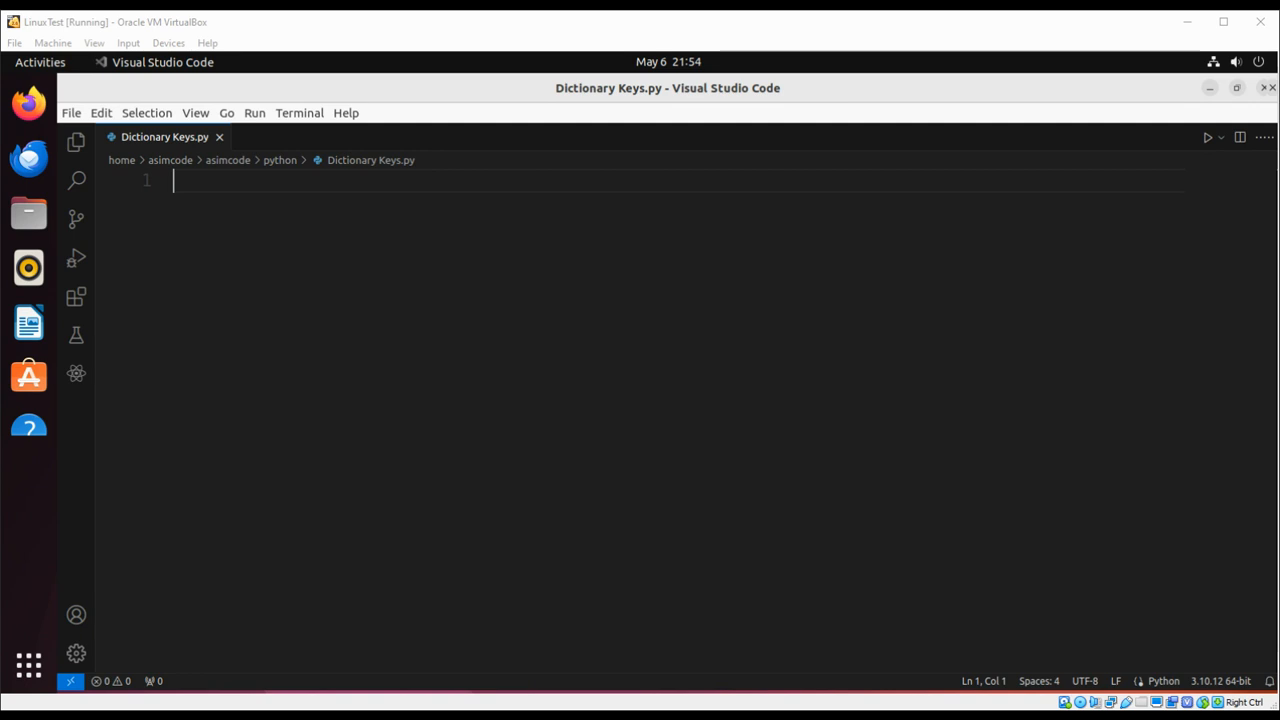
pyautogui.moveTo(690, 18)
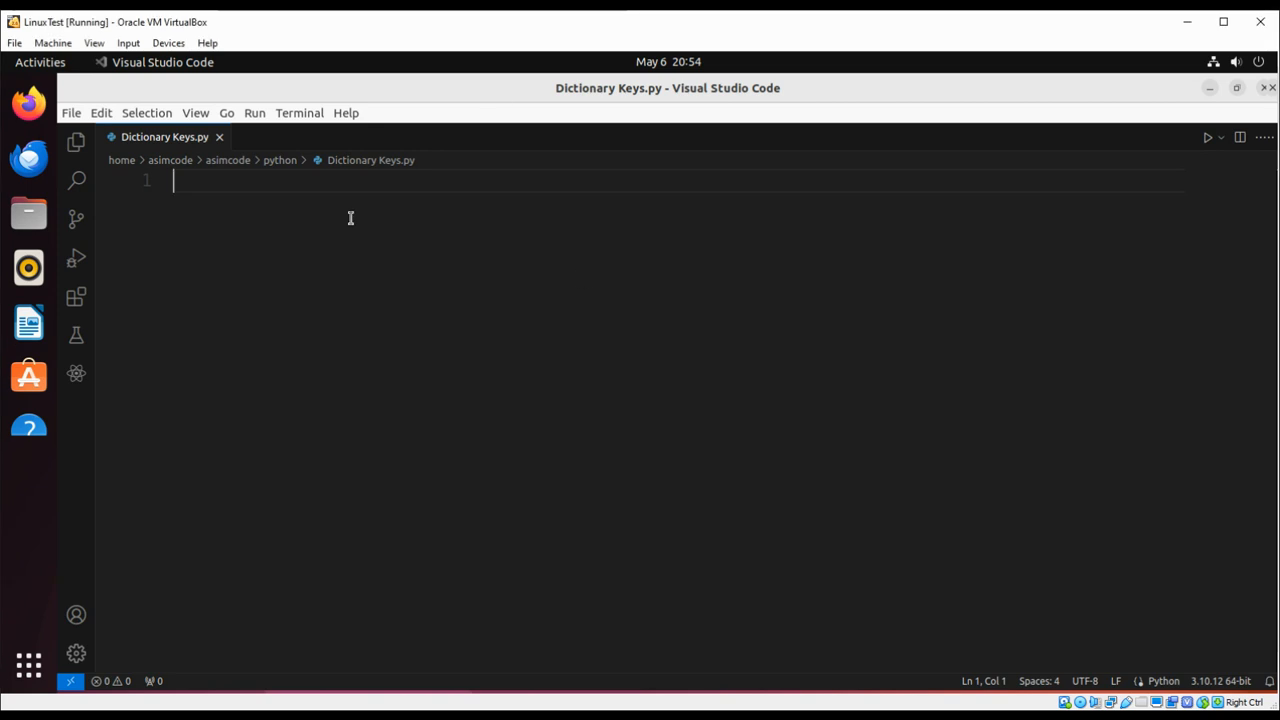
pyautogui.moveTo(360, 198)
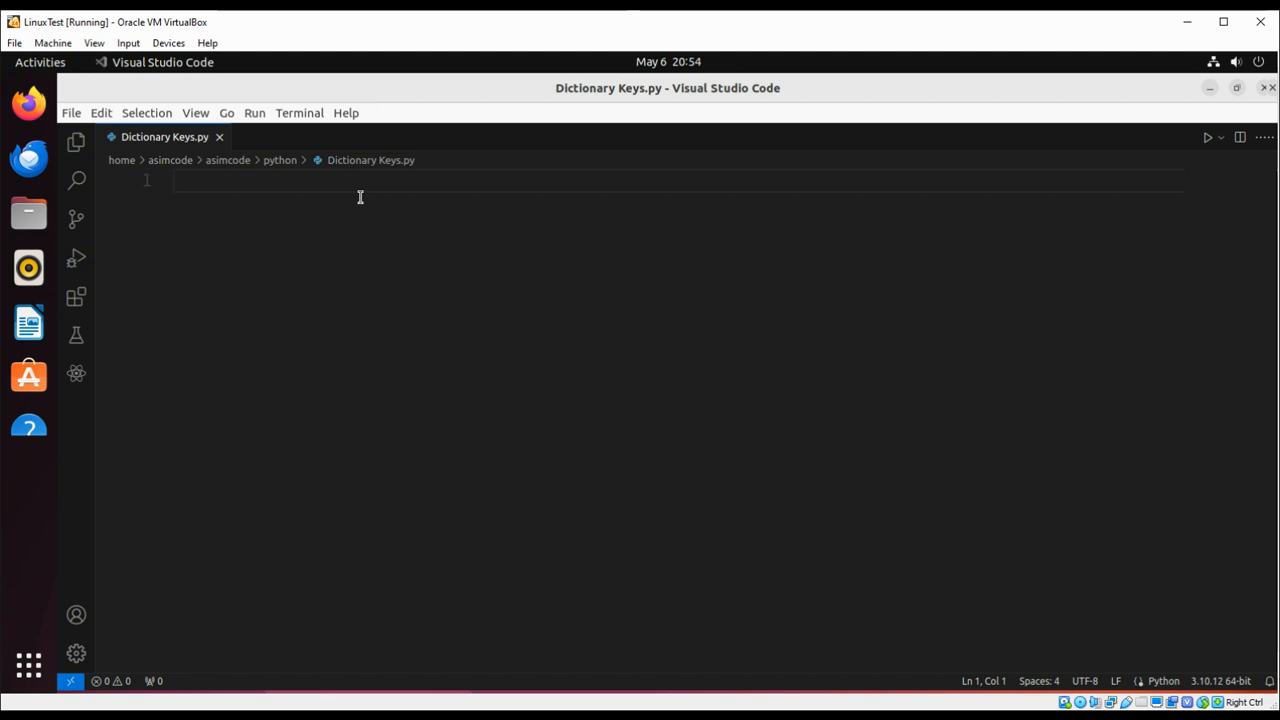
# Write d1 = {'name':'Tom','age':25,'Country':'USA'} on line 1 and start line 2
pyautogui.write('d1 =')
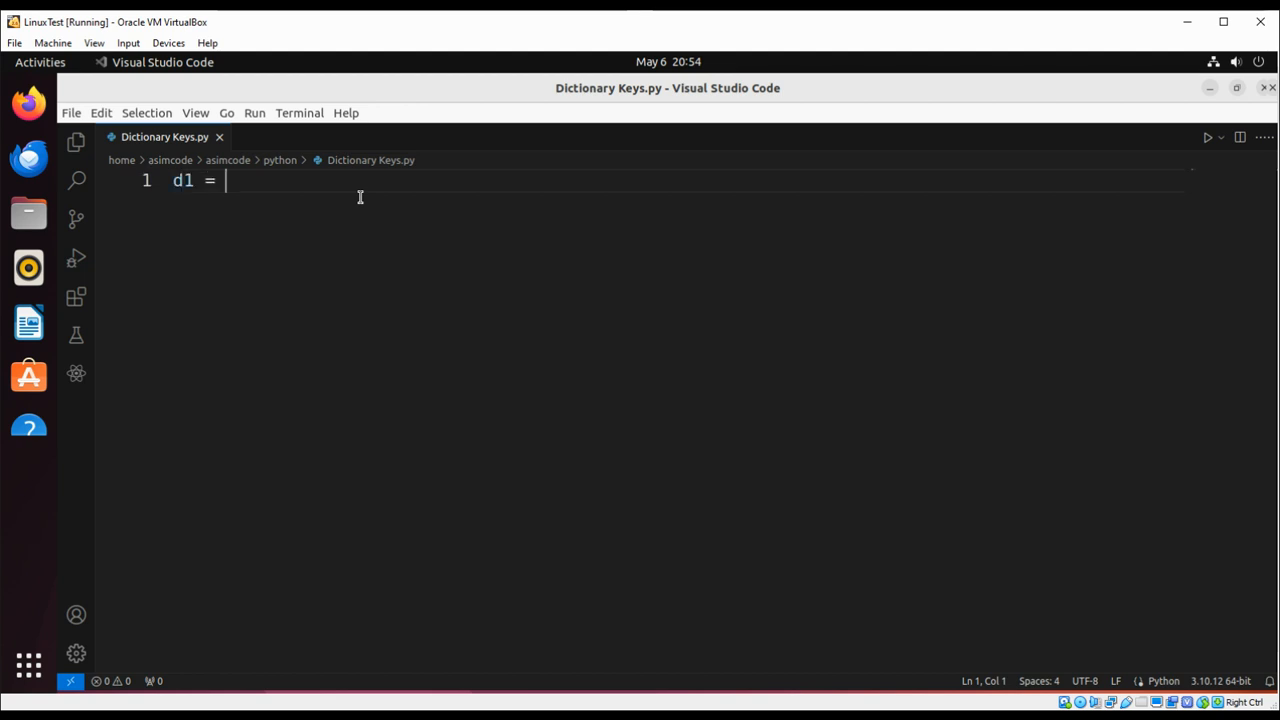
pyautogui.write('{}')
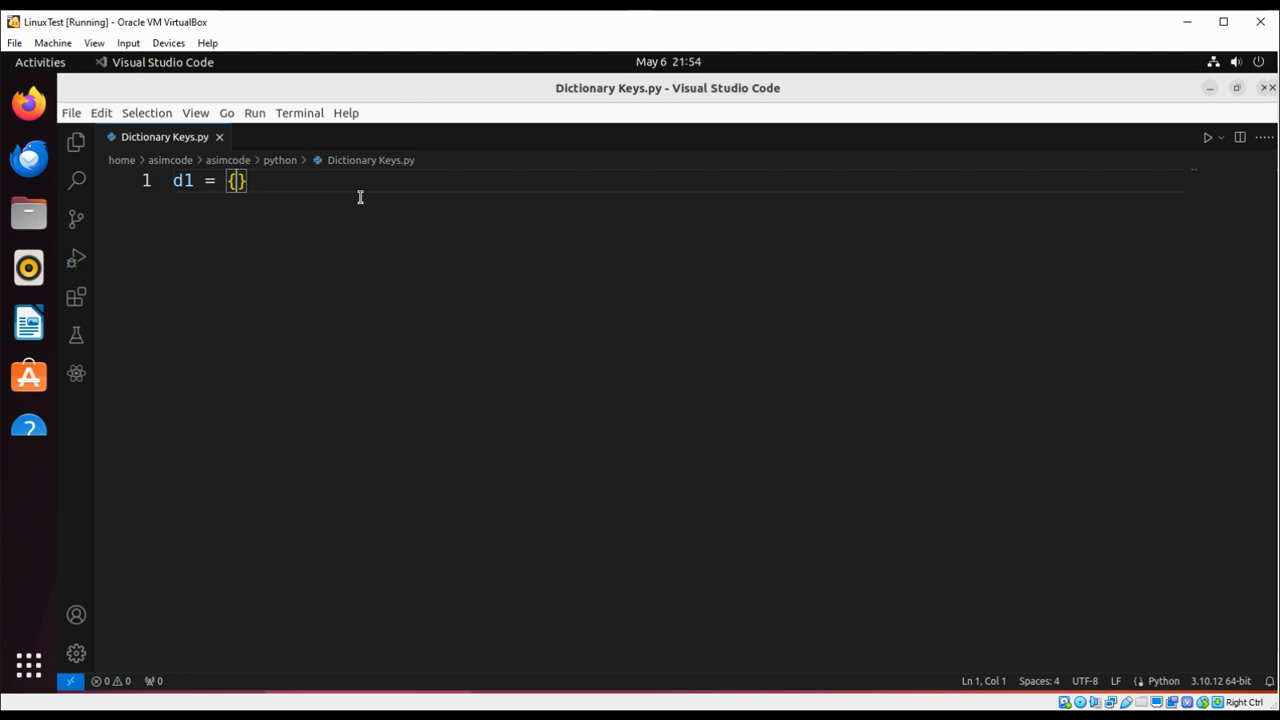
pyautogui.write("'name'")
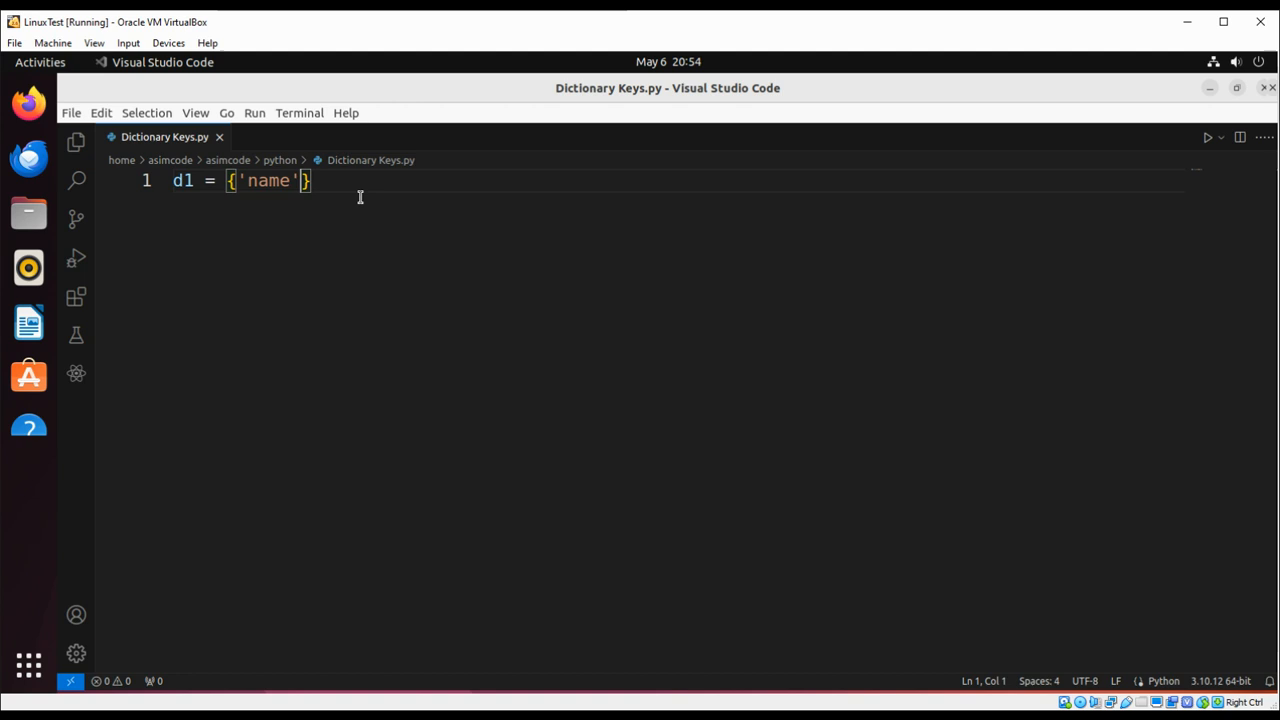
pyautogui.write(':')
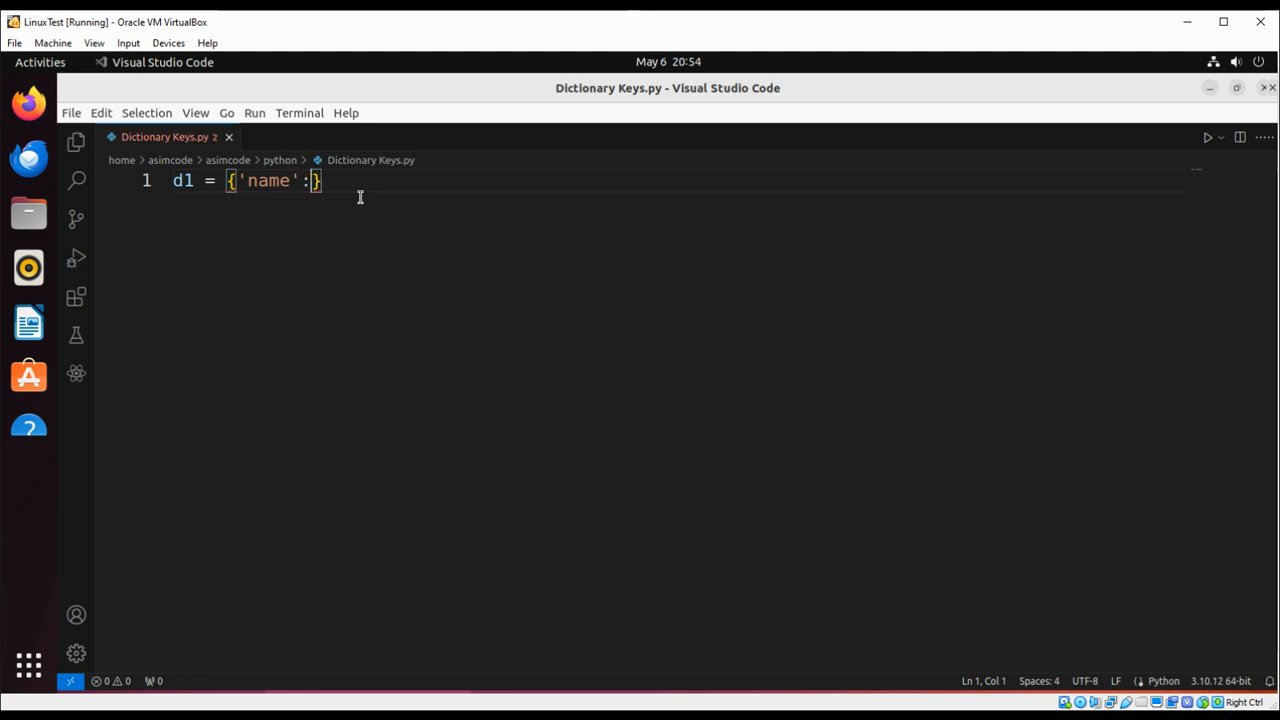
pyautogui.write("''")
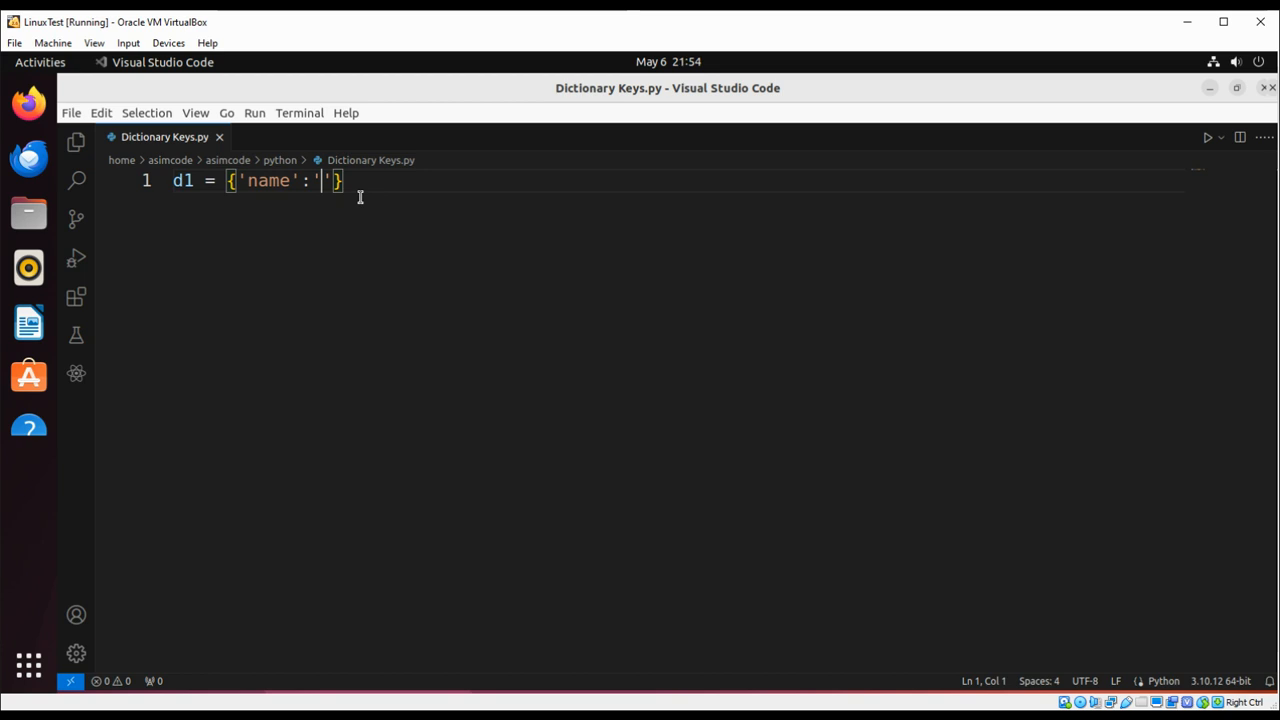
pyautogui.write('Tom')
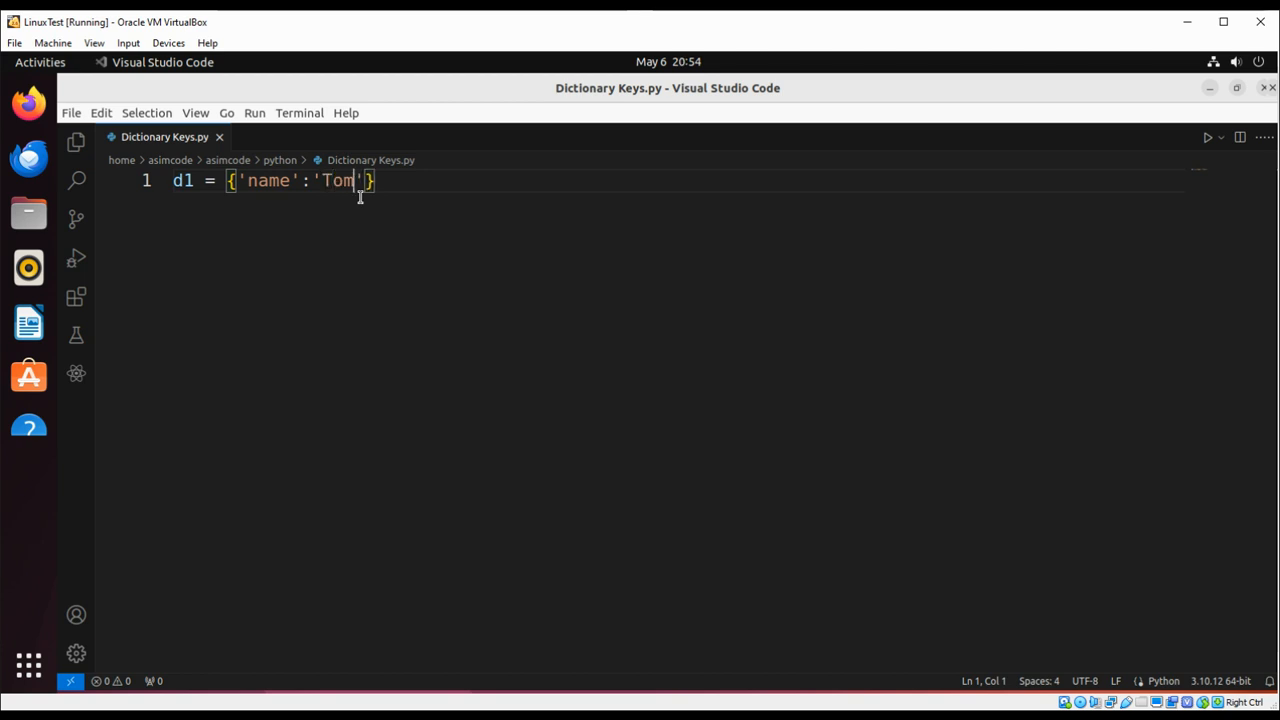
pyautogui.write(',')
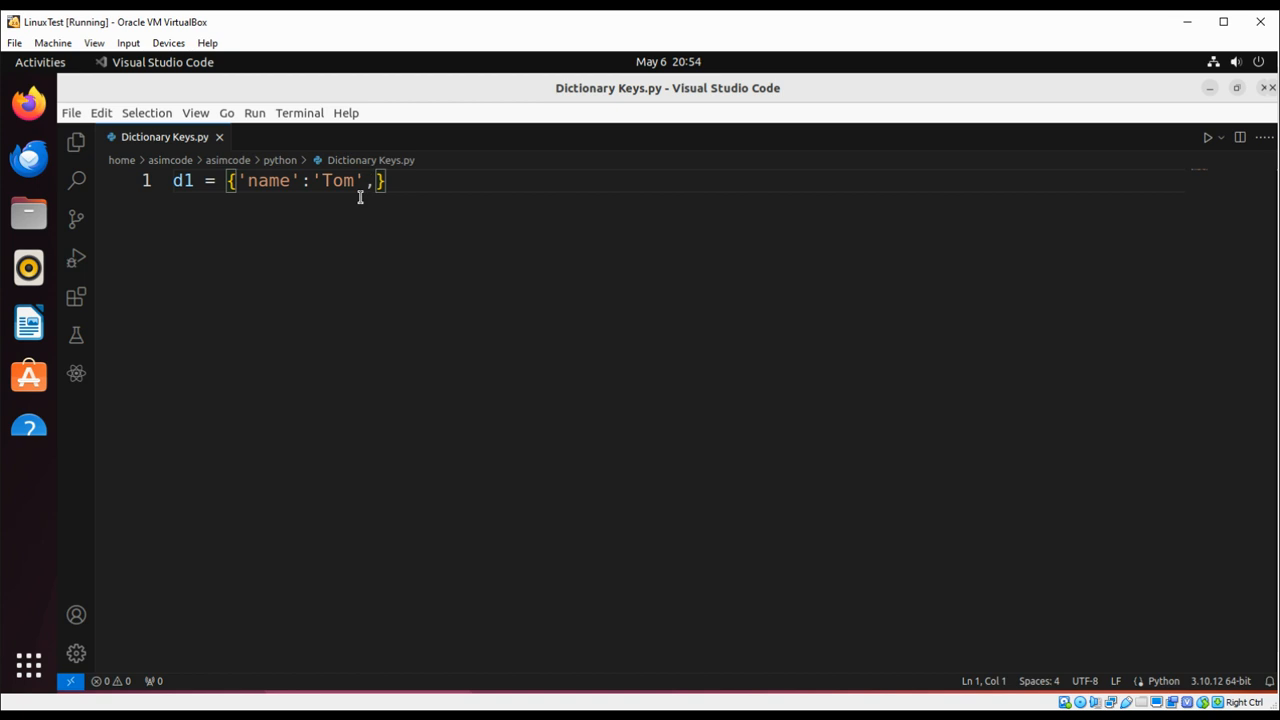
pyautogui.write("'age'")
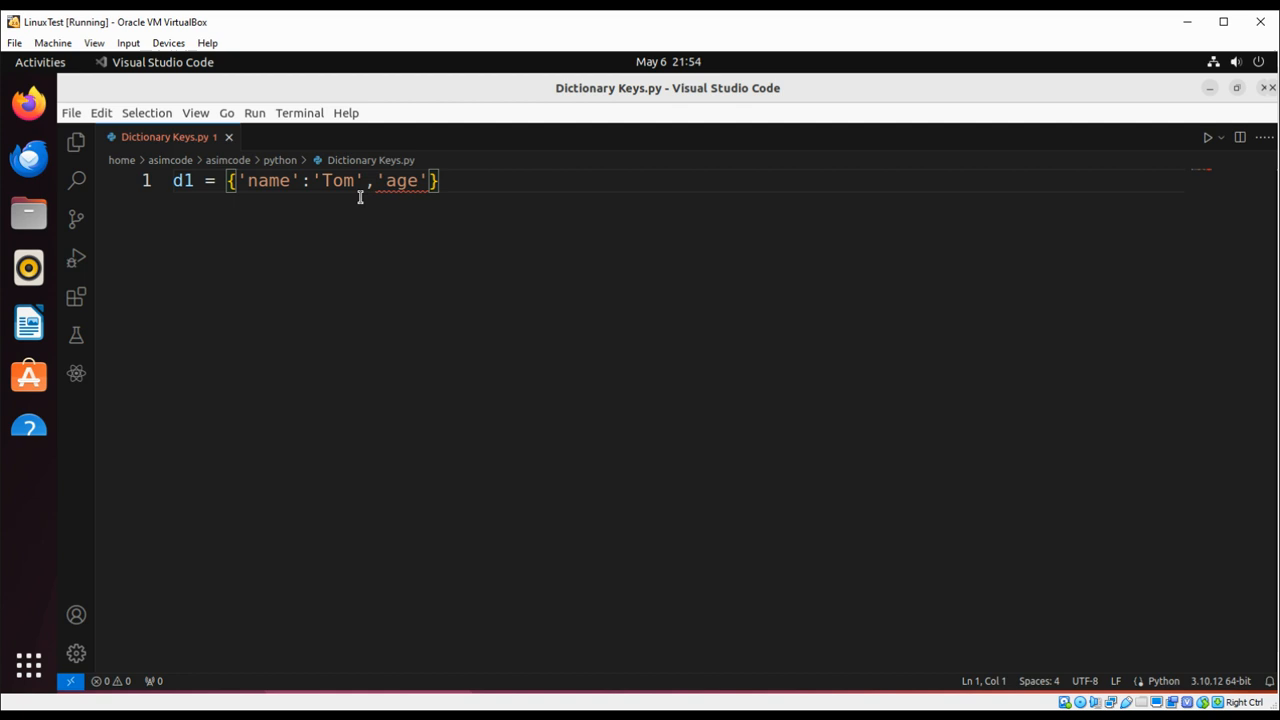
pyautogui.write(':2')
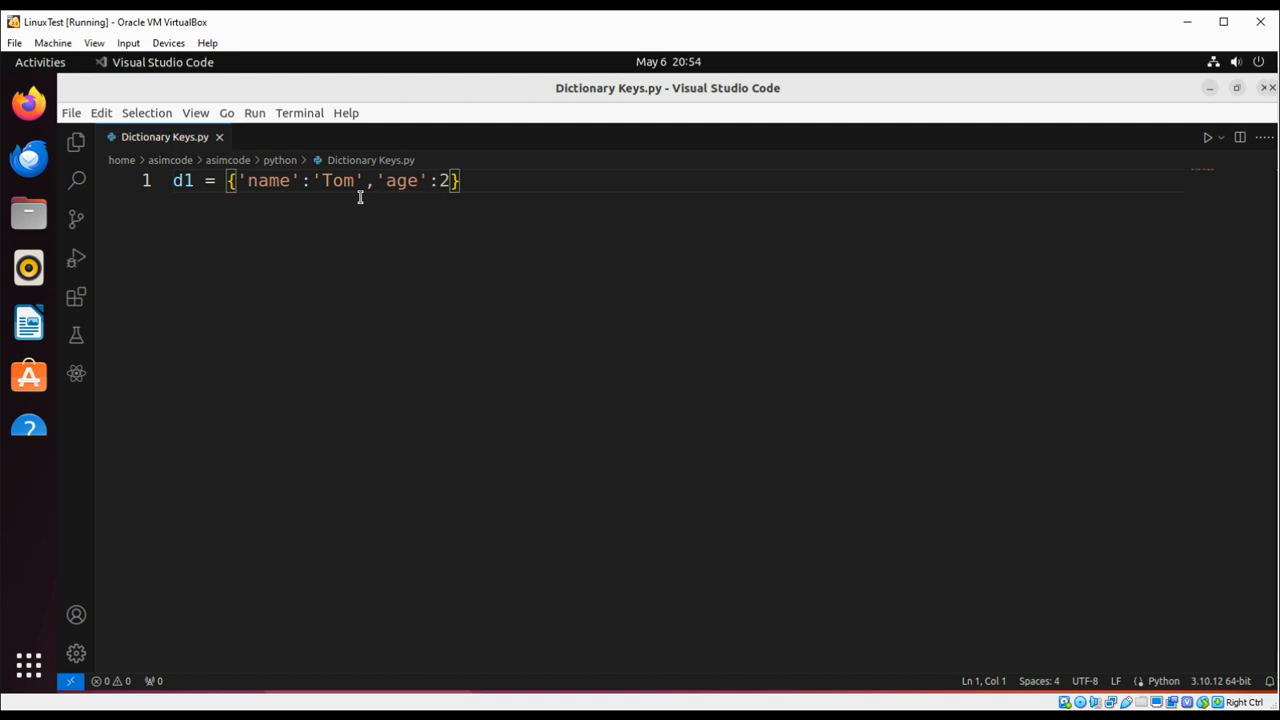
pyautogui.write('5')
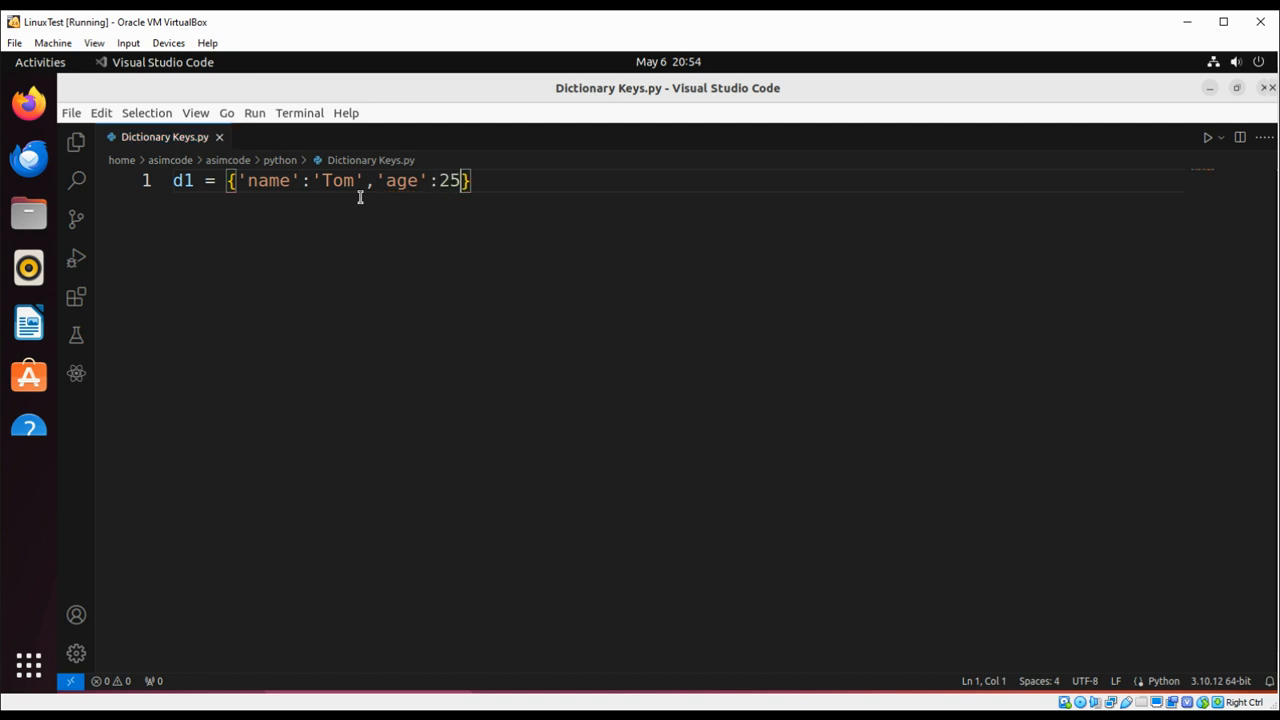
pyautogui.write(',')
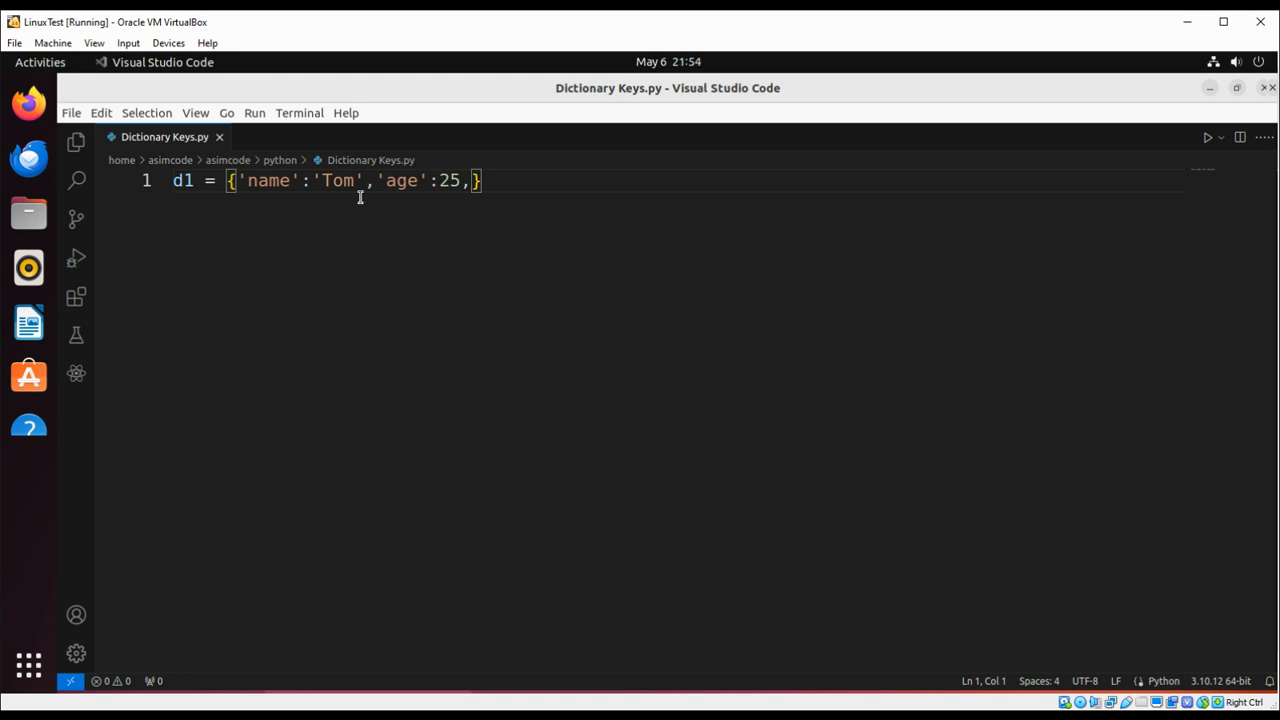
pyautogui.write("'Country'")
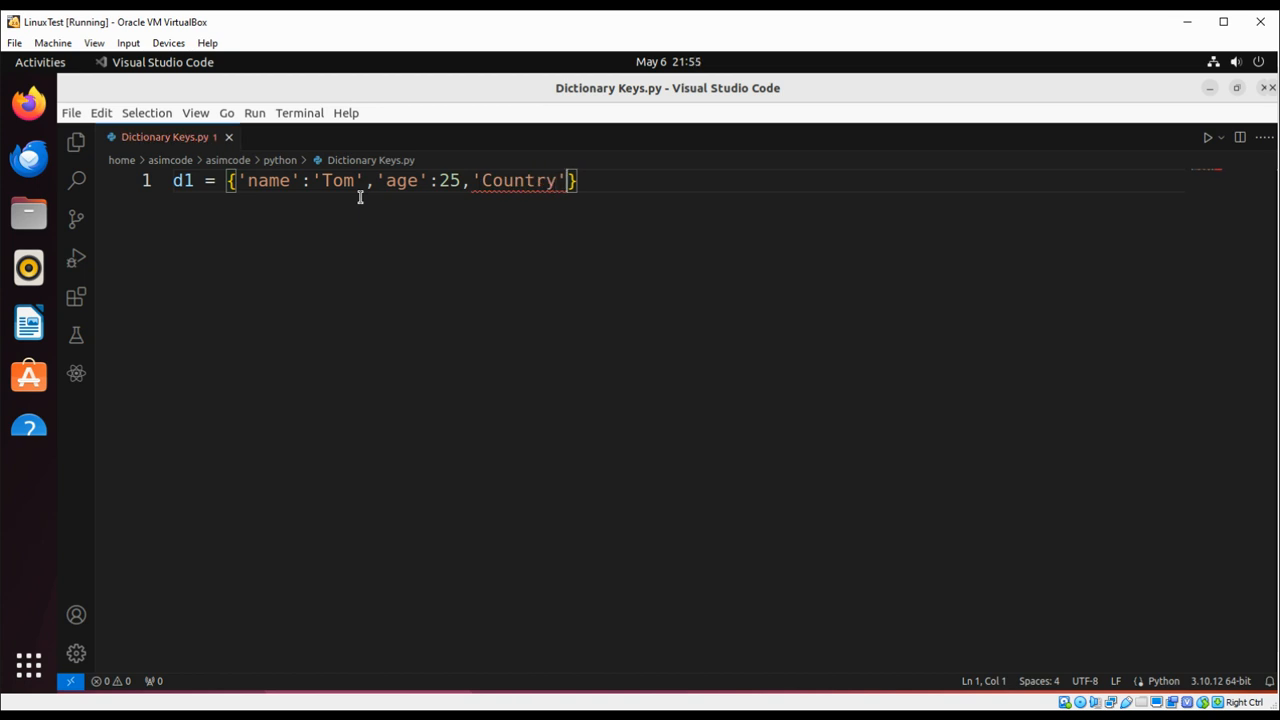
pyautogui.write(":'")
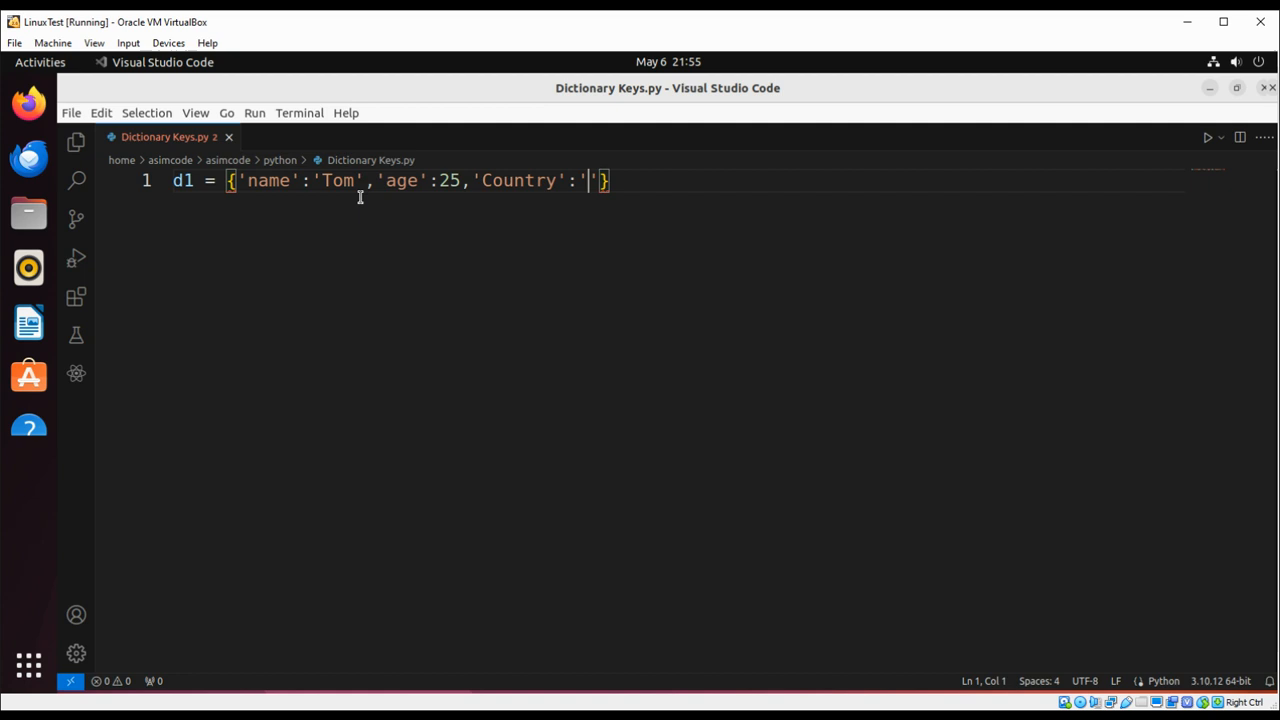
pyautogui.write('USA')
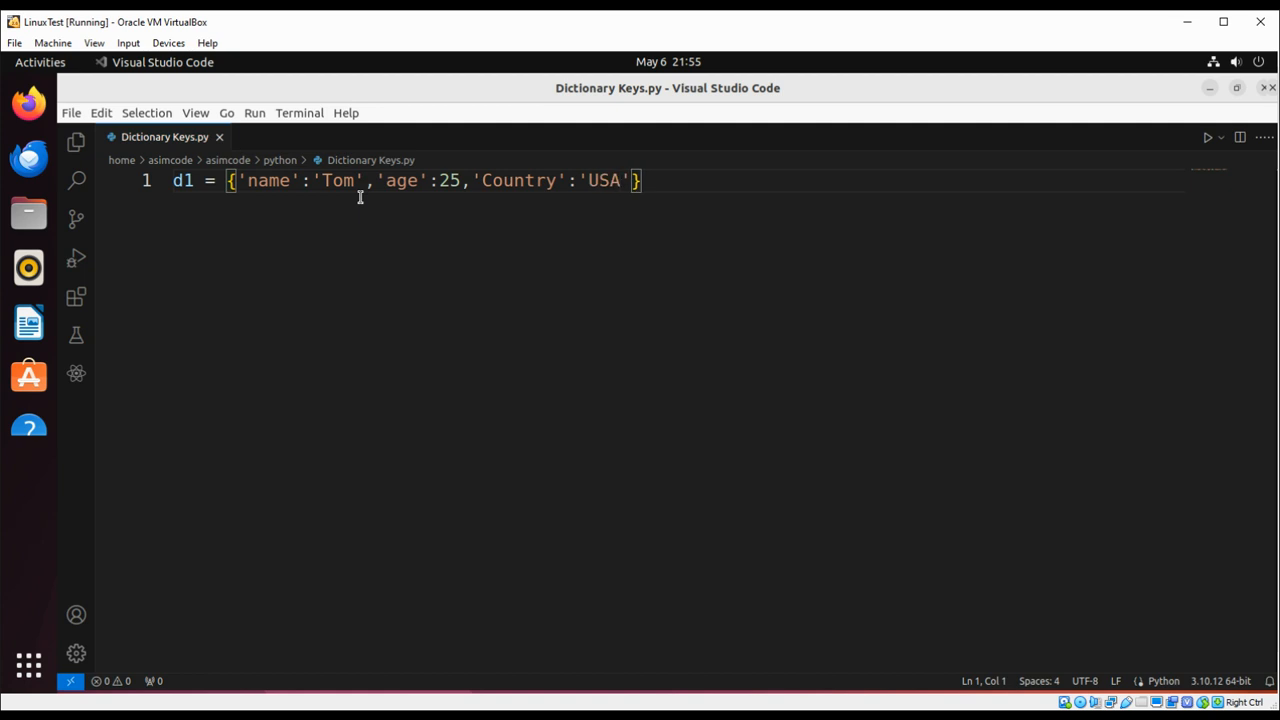
pyautogui.press('Return')
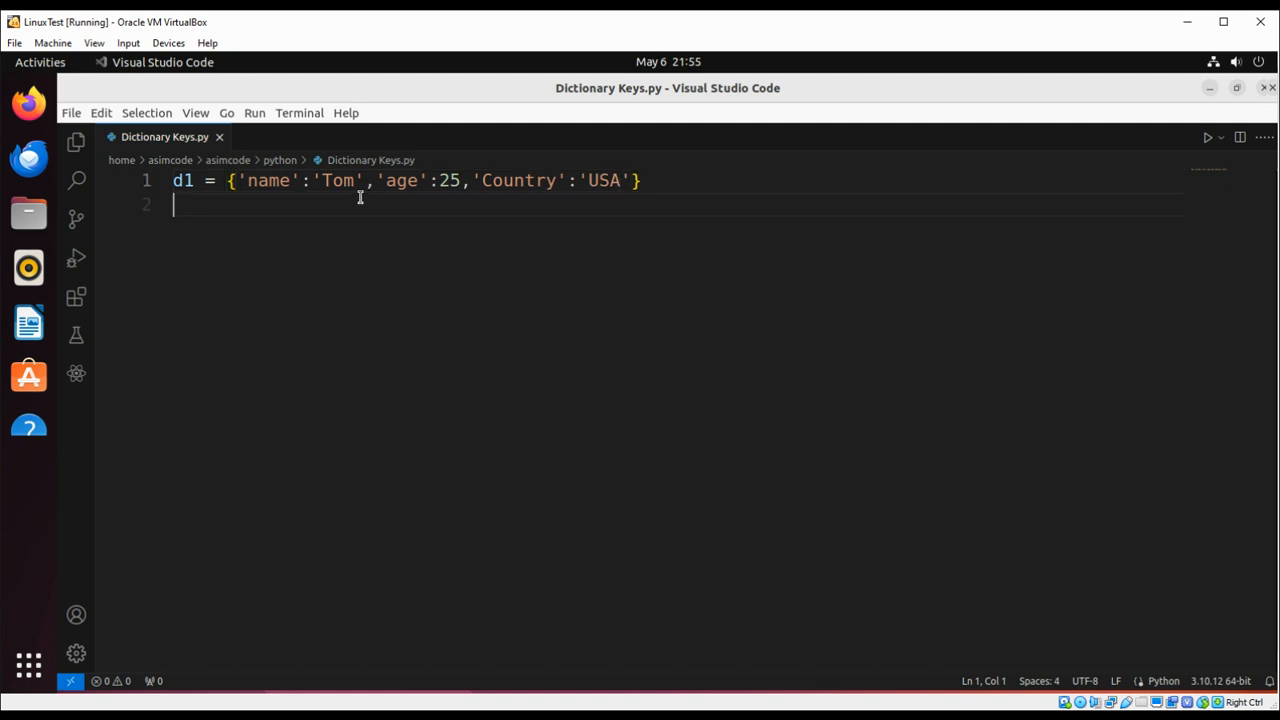
# Write print({key for key in d1.keys()}) on line 2 and start line 3
pyautogui.write('print(')
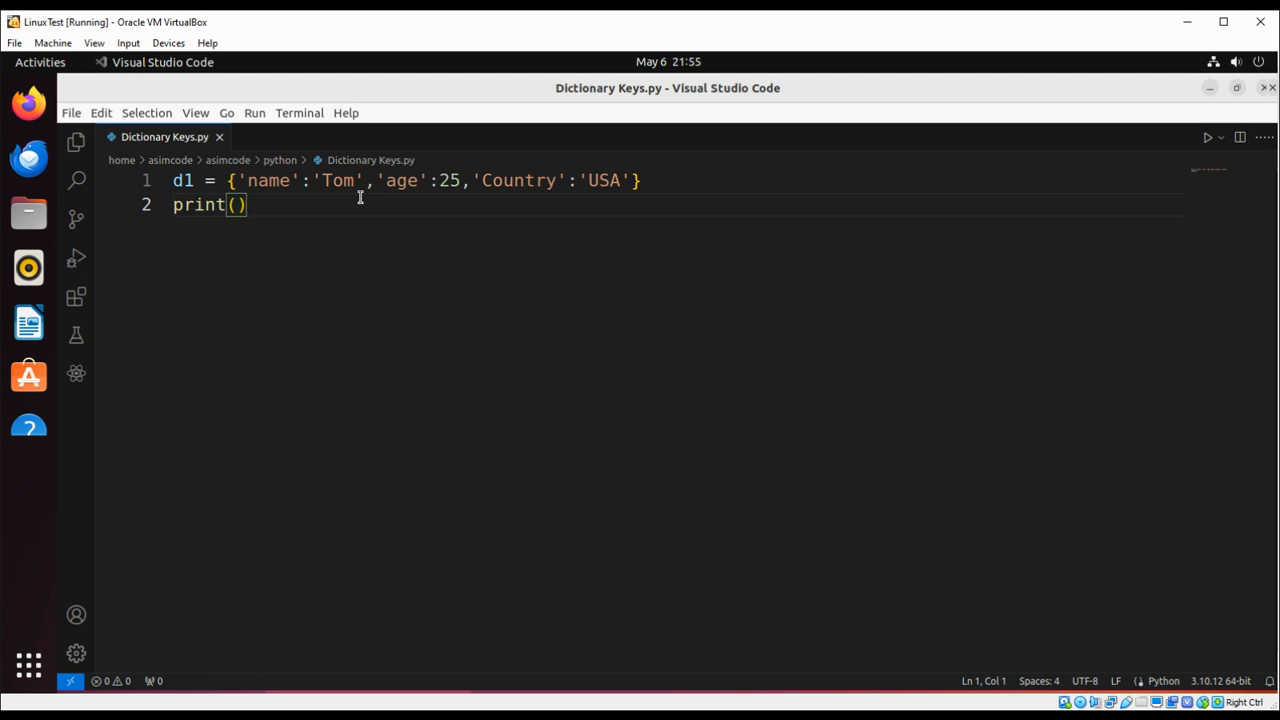
pyautogui.write('{}')
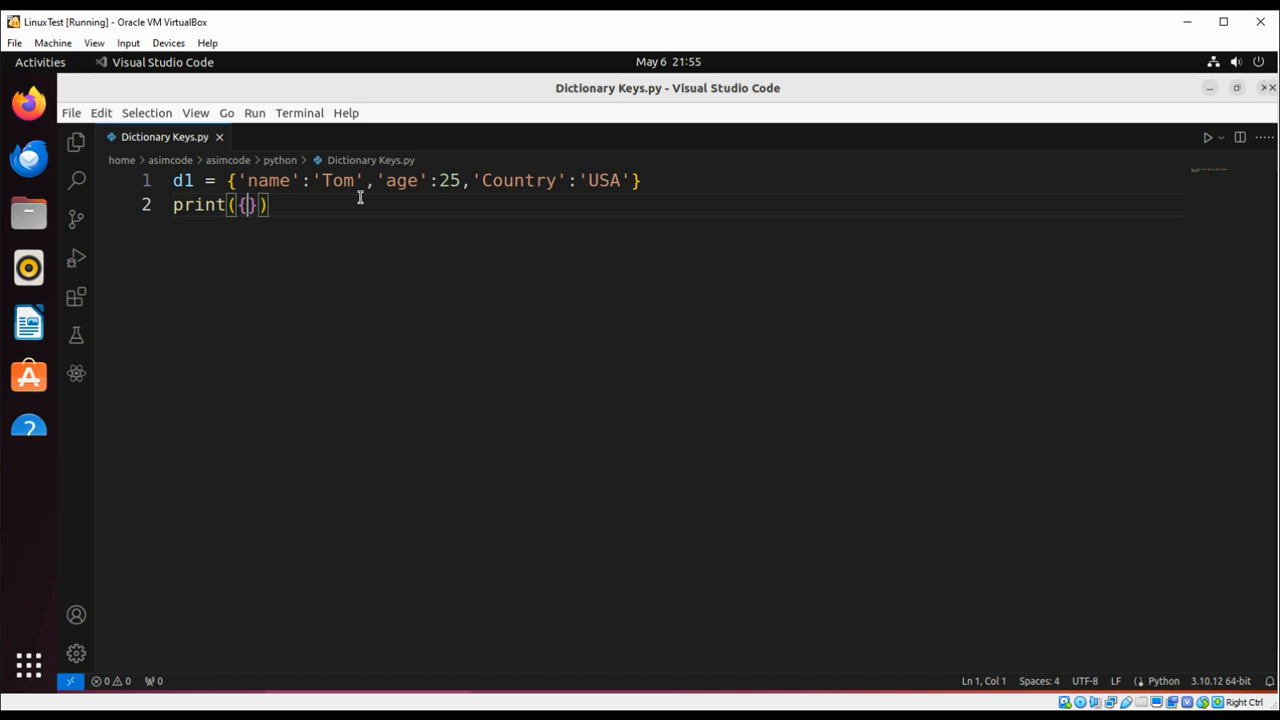
pyautogui.write('key')
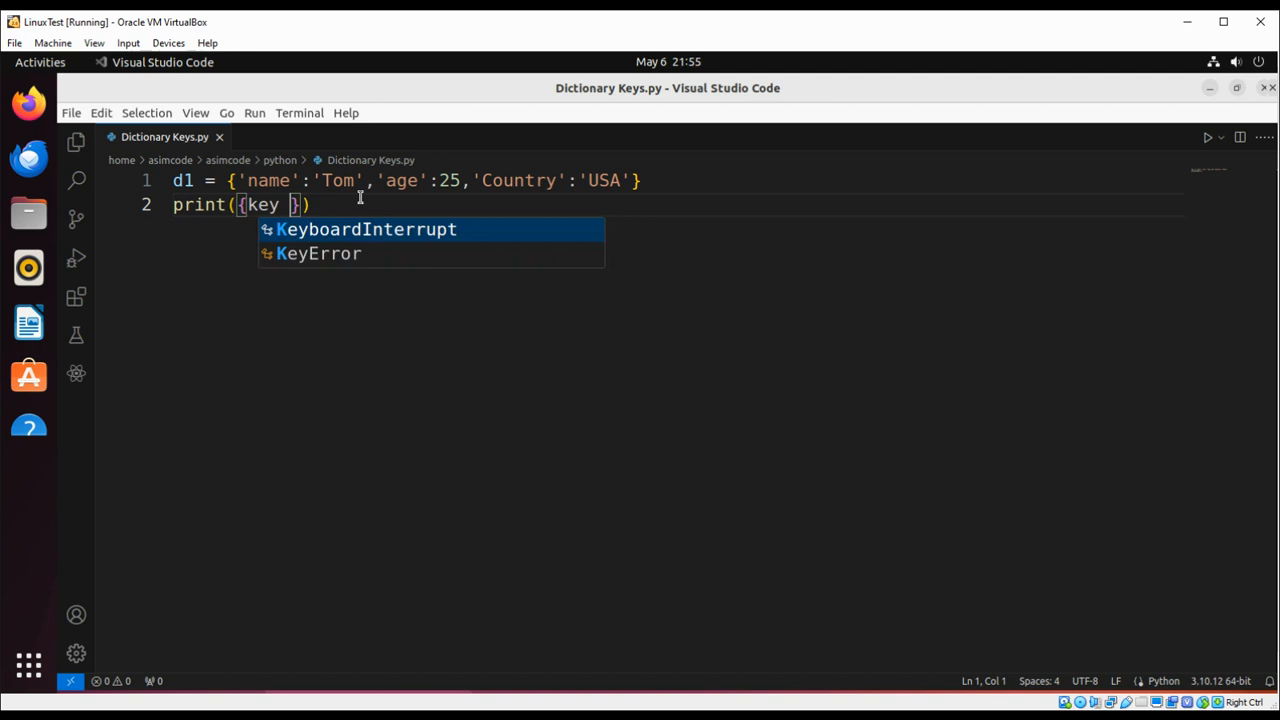
pyautogui.write('for key i')
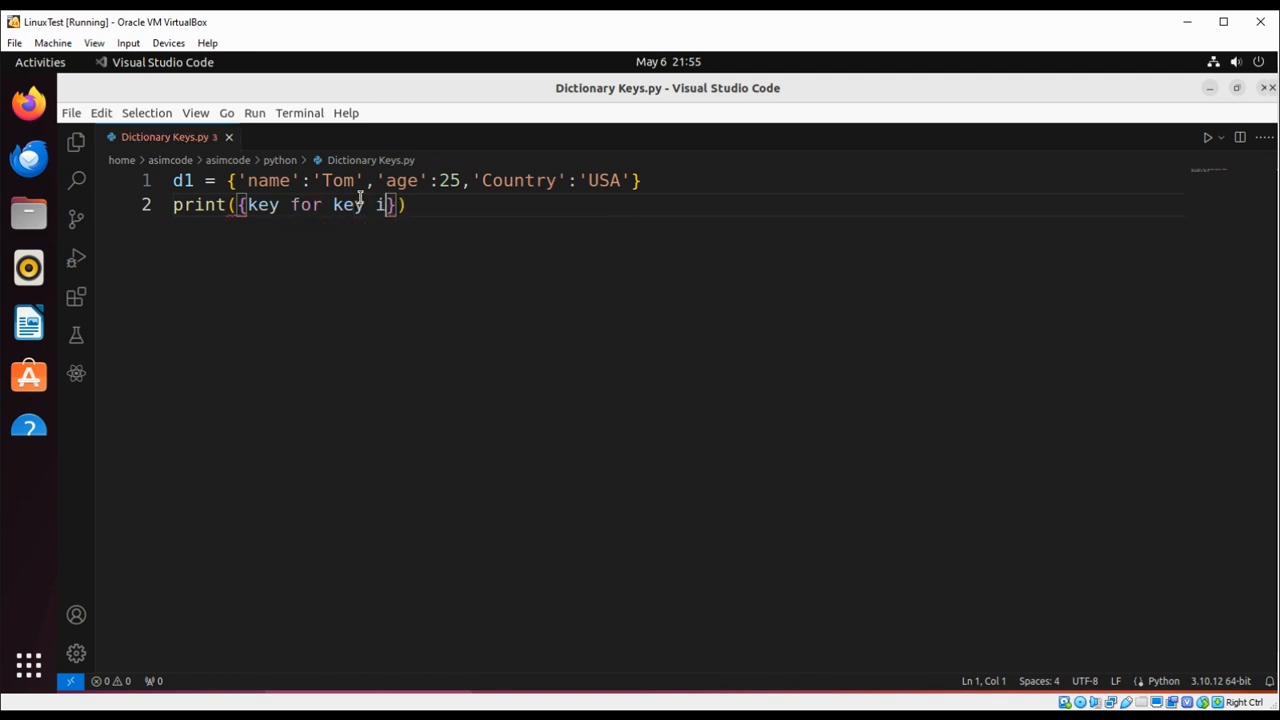
pyautogui.write('d1')
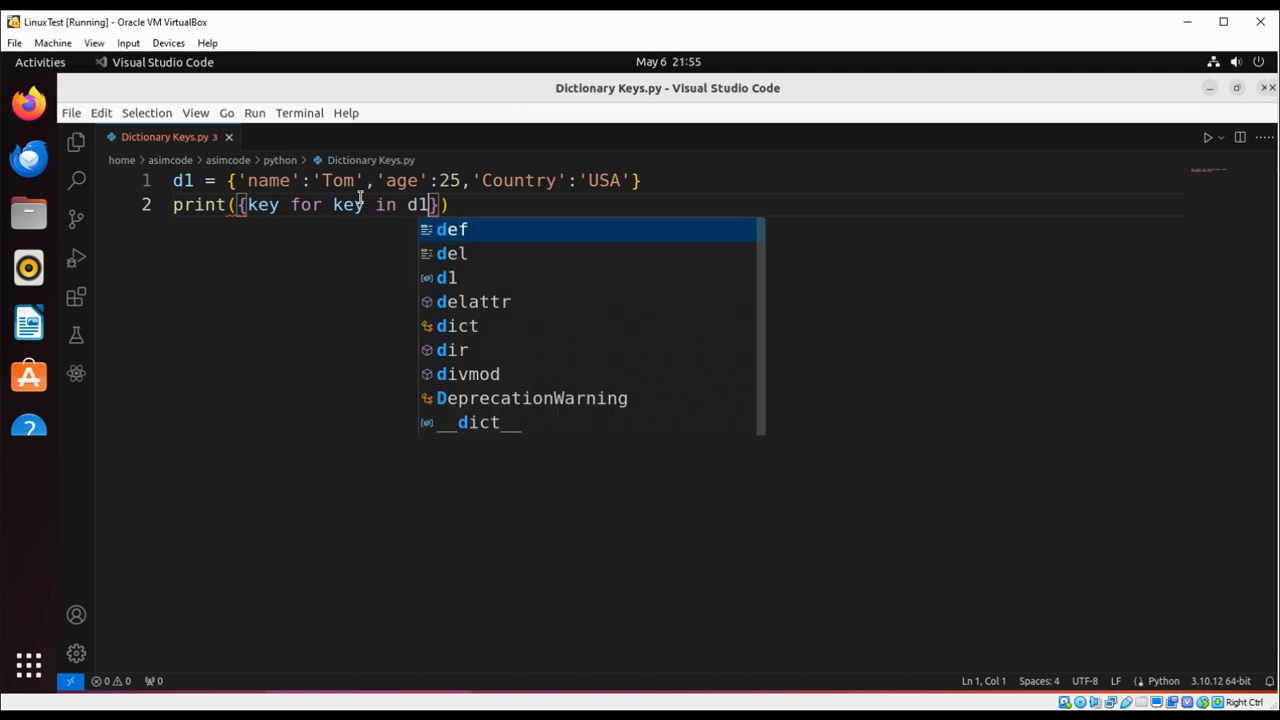
pyautogui.write('.key')
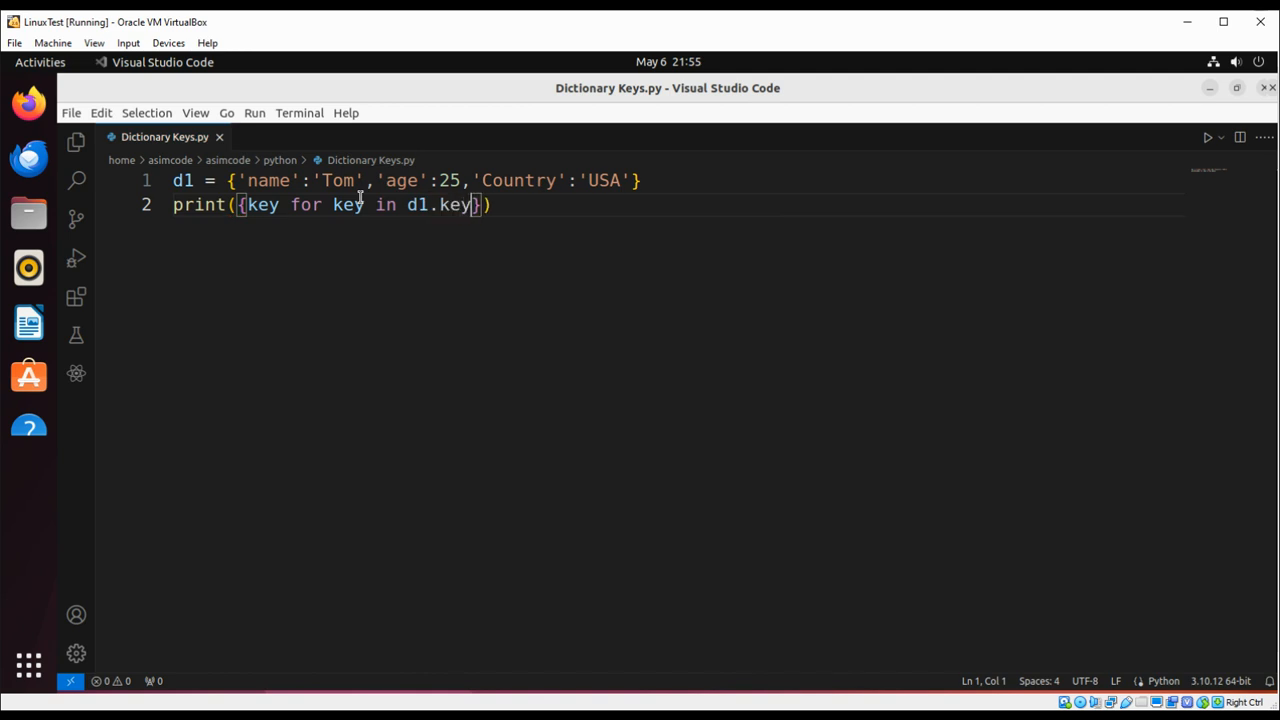
pyautogui.write('()')
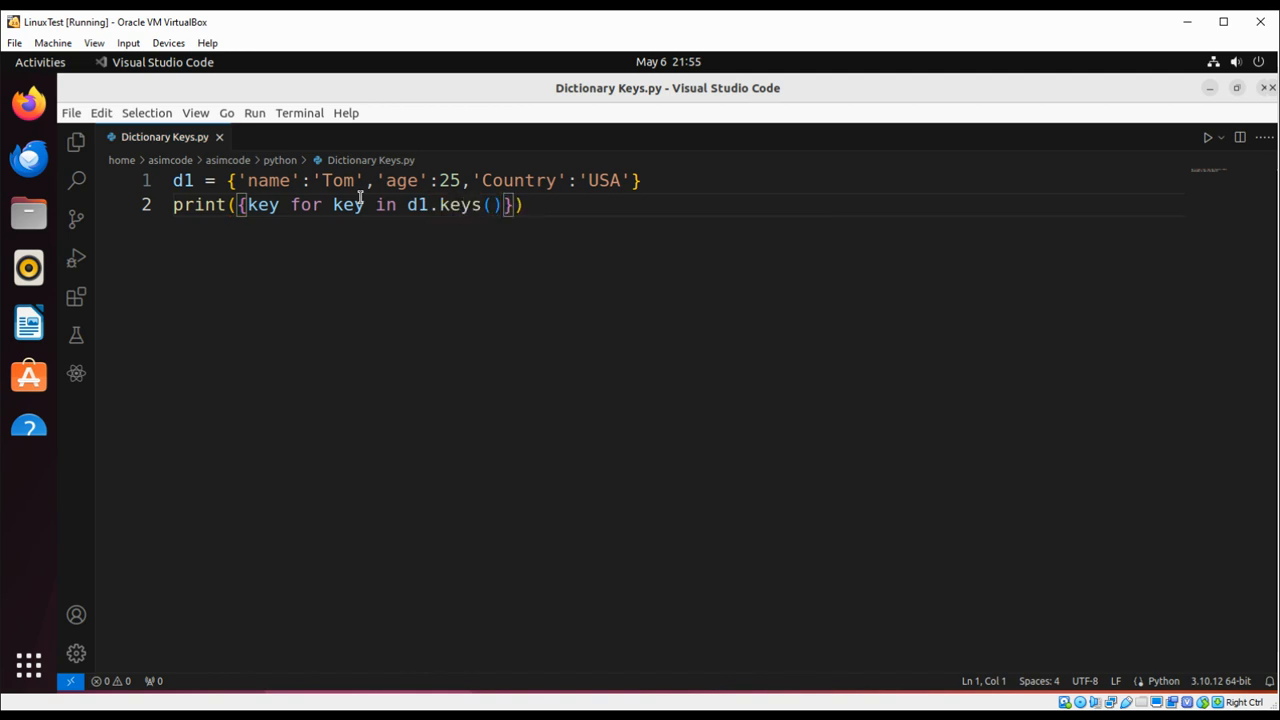
pyautogui.press('Return')
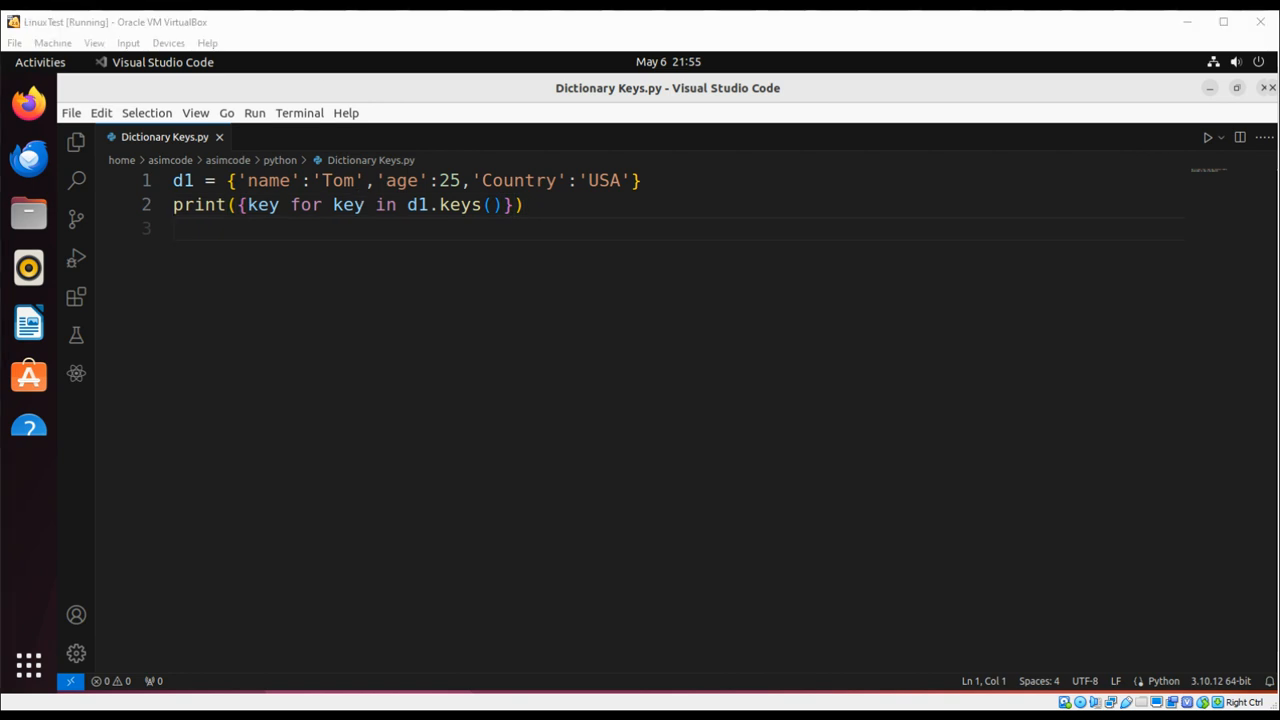
pyautogui.moveTo(148, 240)
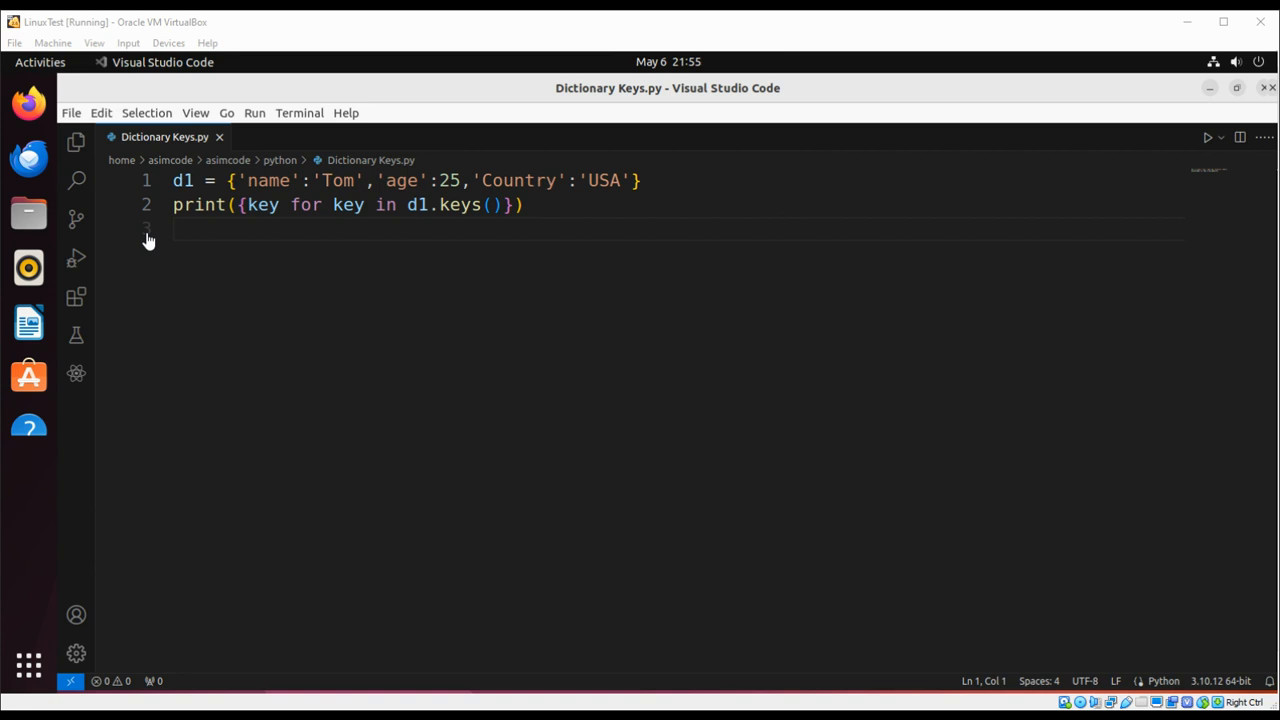
pyautogui.click(1208, 136)
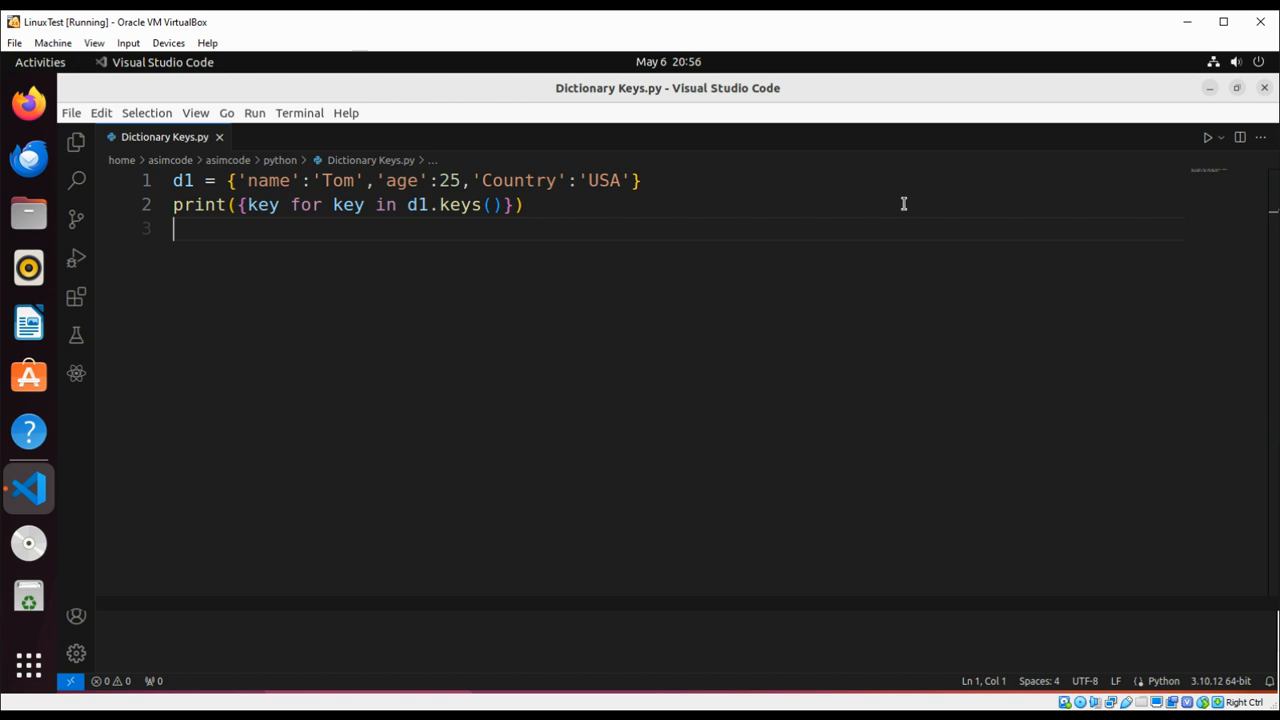
# After a blank line, write print(set(d1)) on line 4
pyautogui.press('Return')
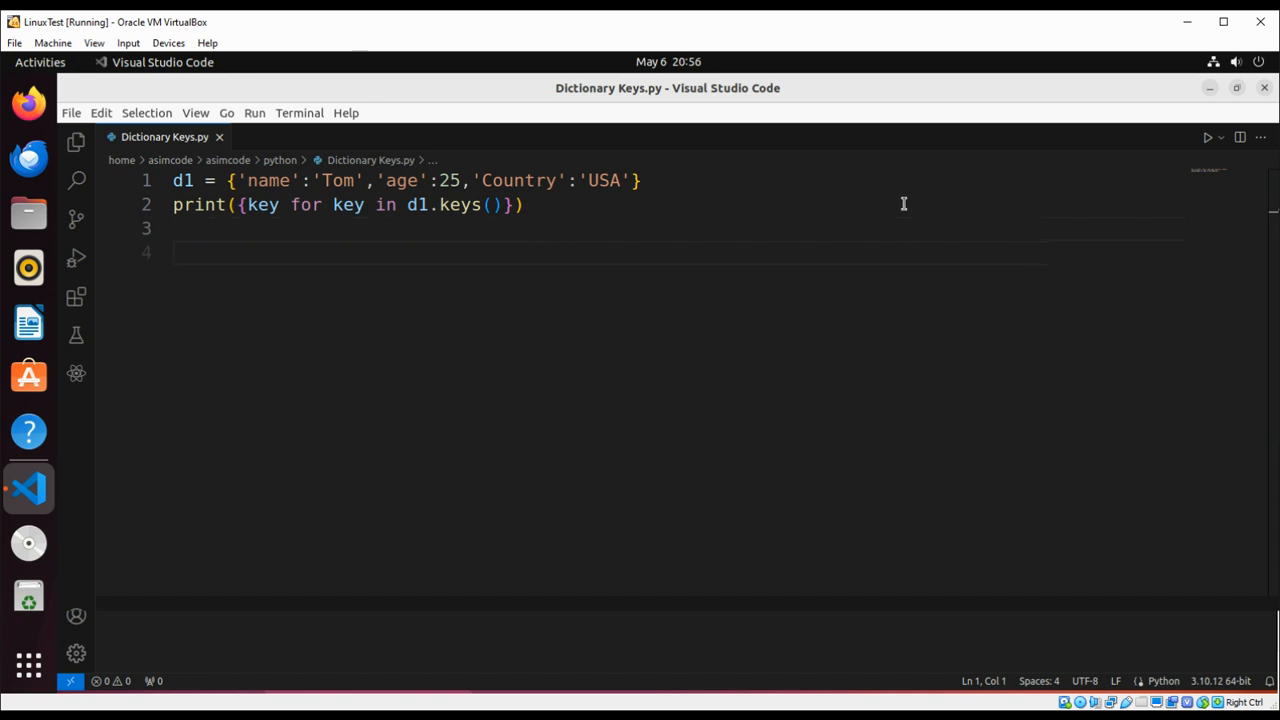
pyautogui.write('print')
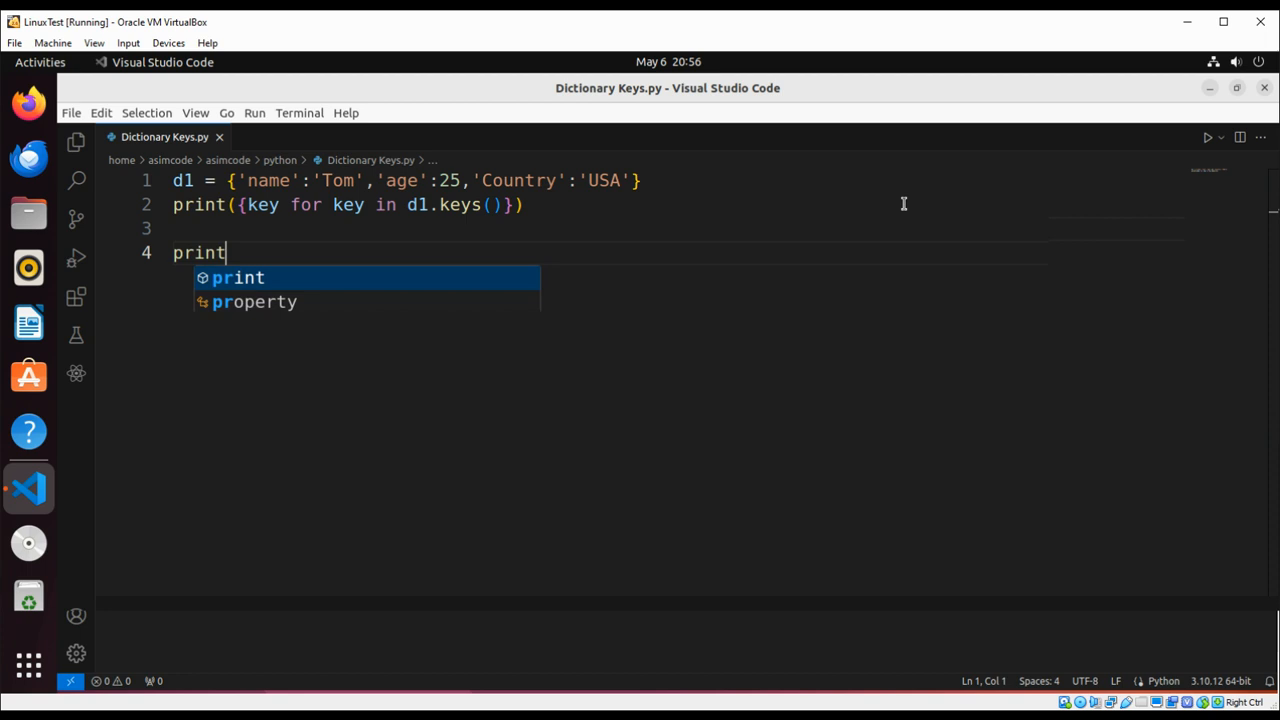
pyautogui.write('(s')
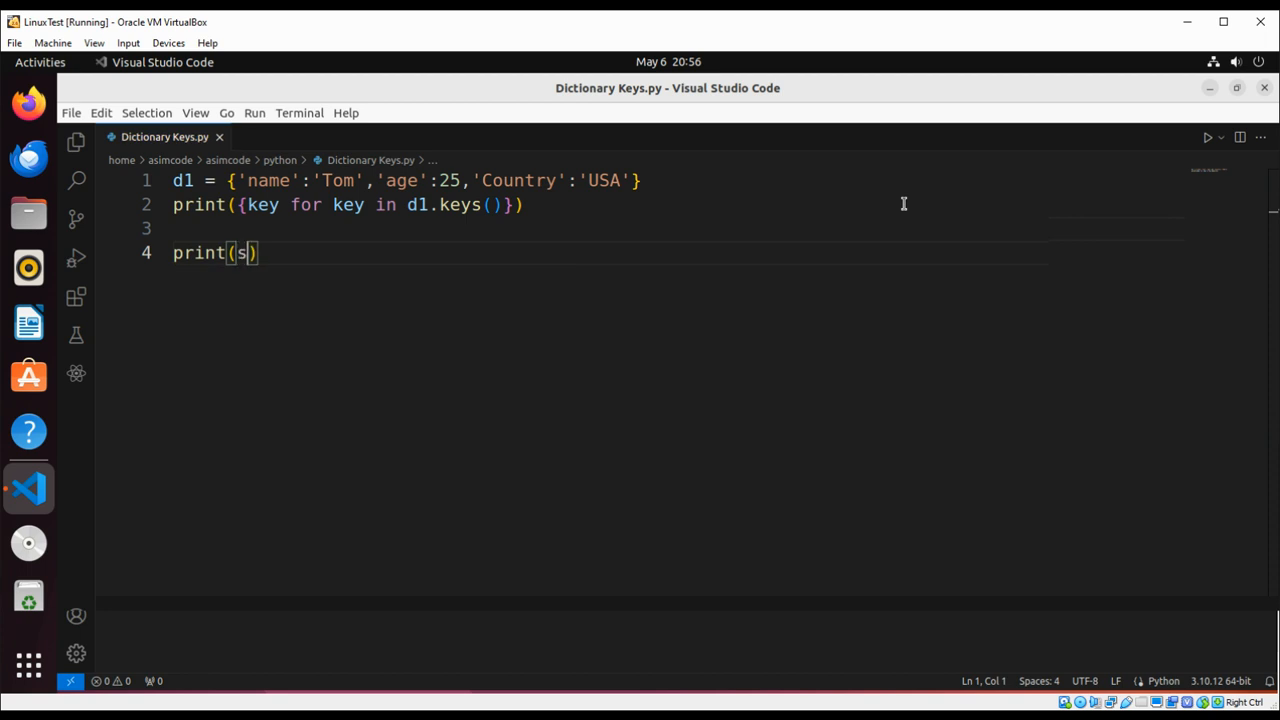
pyautogui.write('et()')
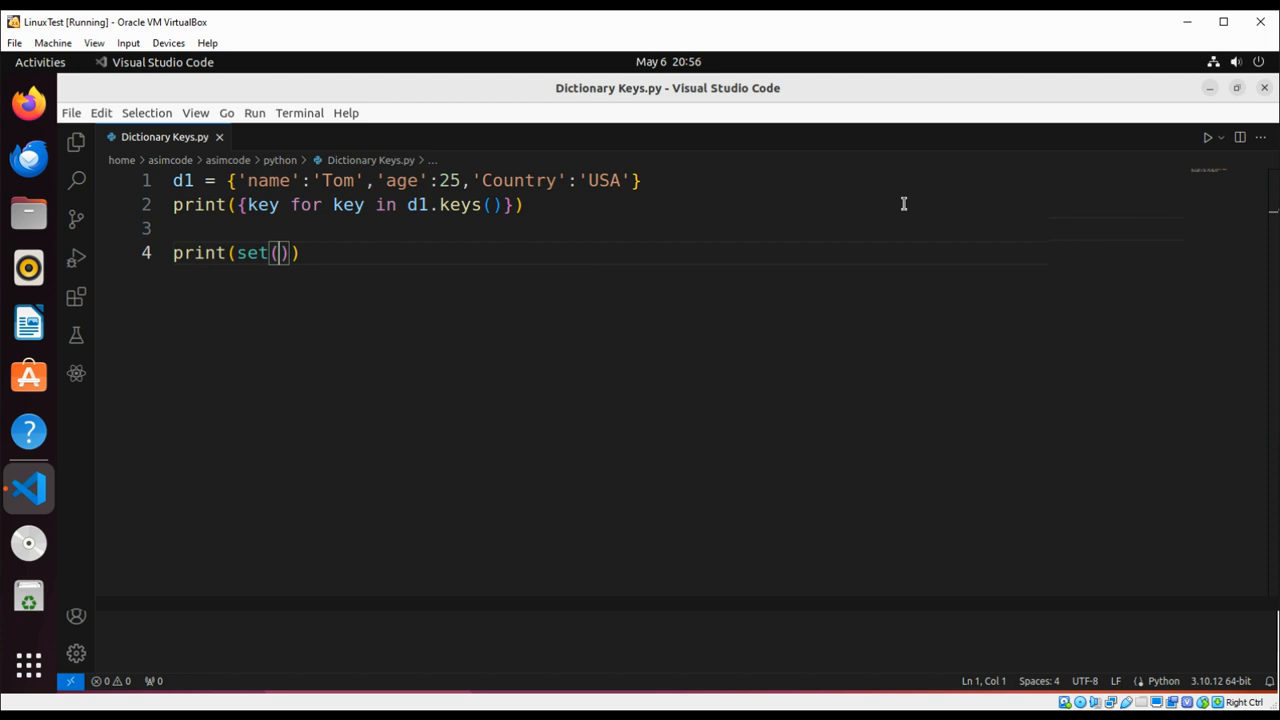
pyautogui.write('d1')
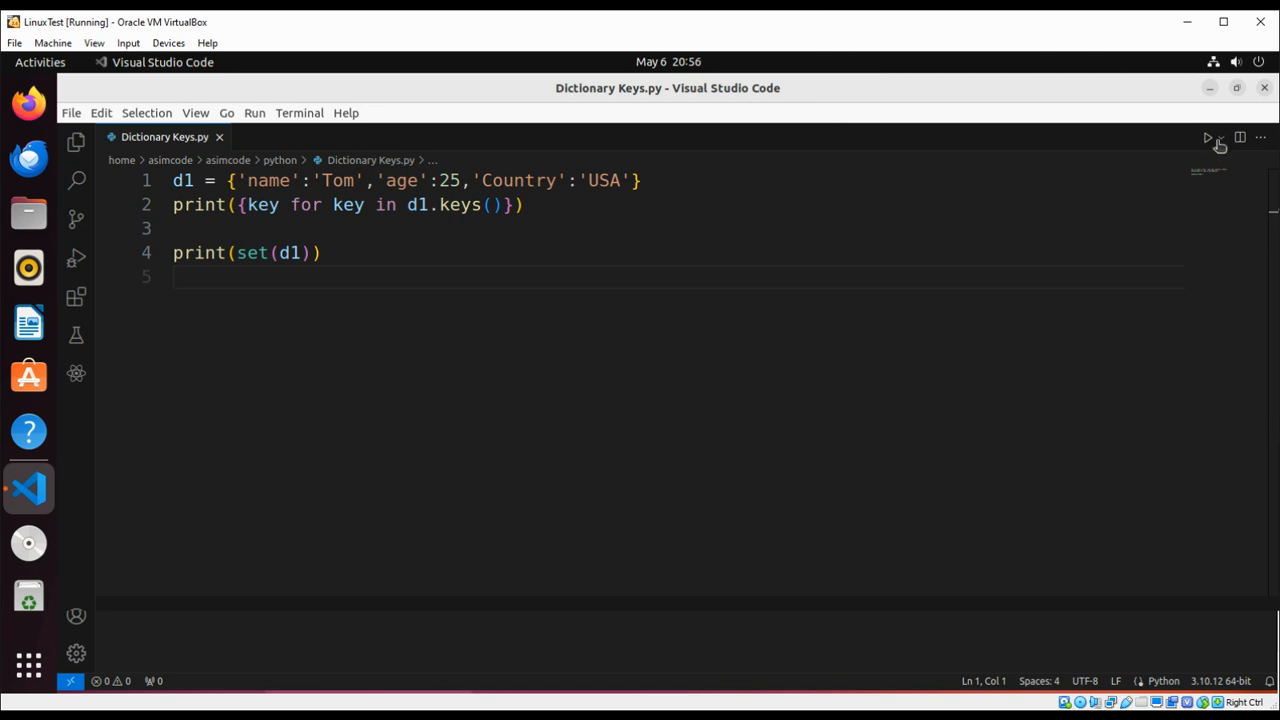
pyautogui.click(1220, 136)
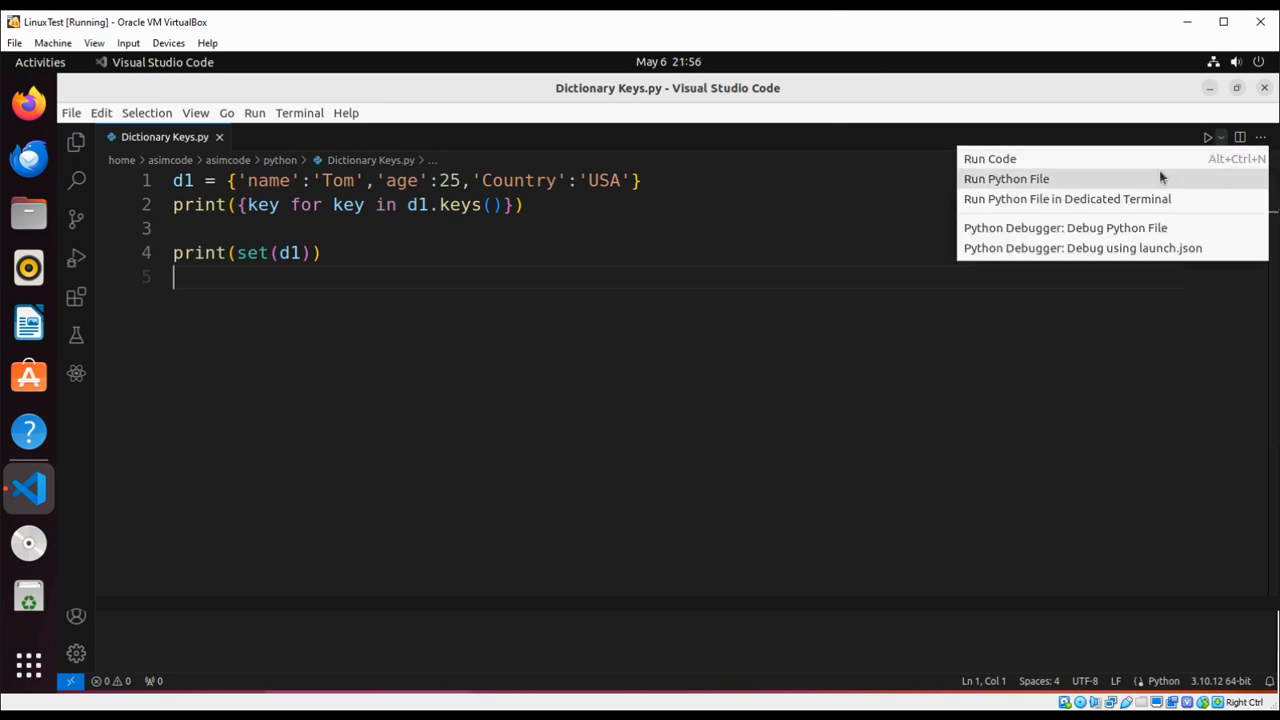
pyautogui.click(1006, 178)
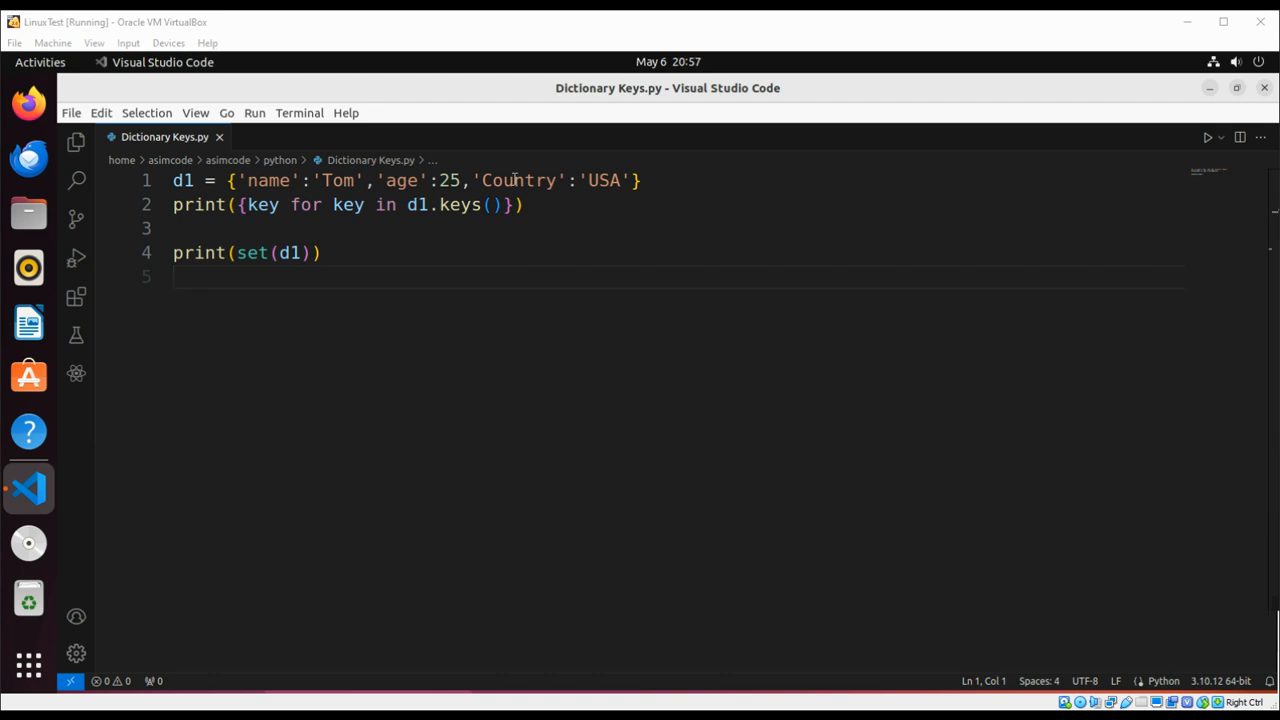
pyautogui.moveTo(550, 608)
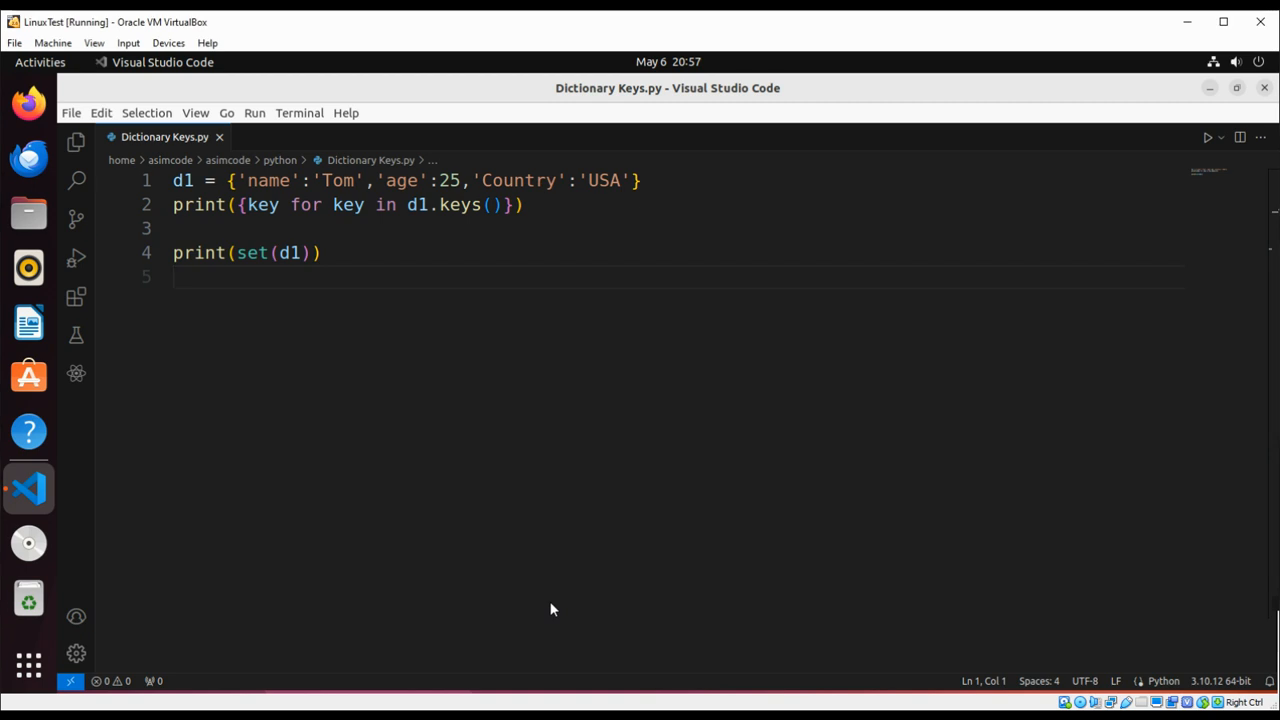
pyautogui.write('print(')
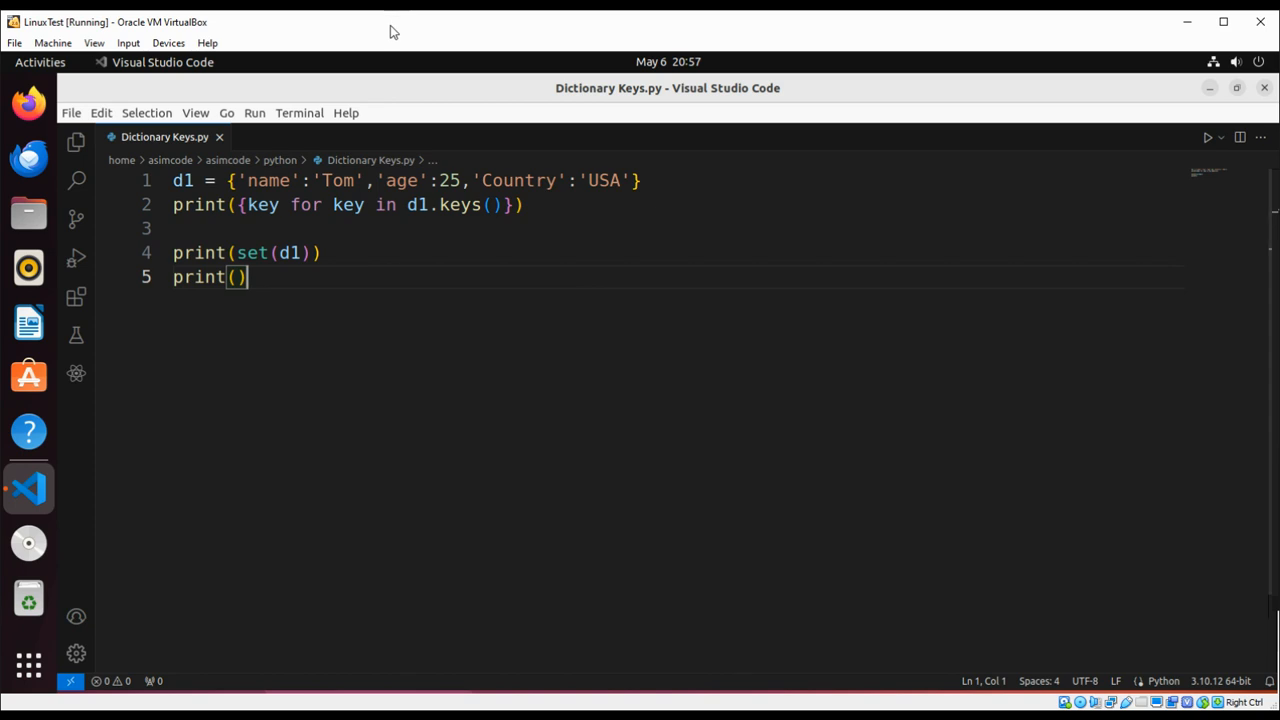
pyautogui.moveTo(392, 140)
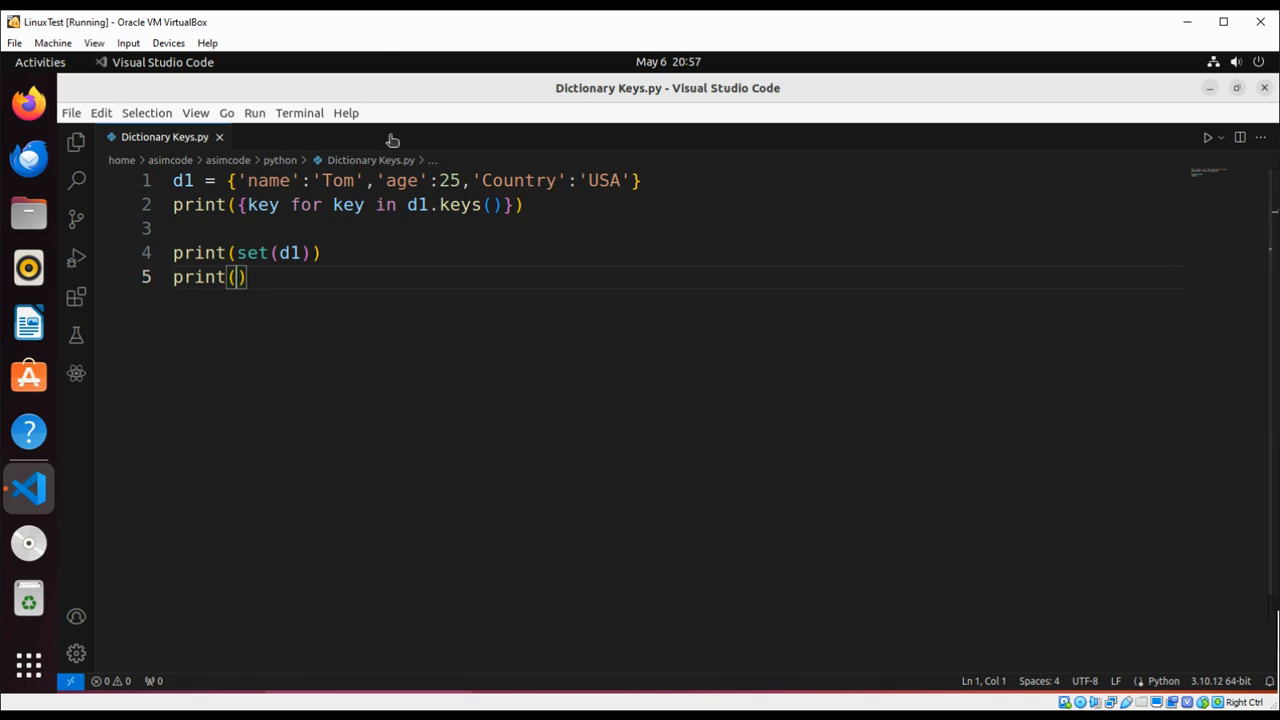
# Complete line 5 as print(sorted(d1)) to list the keys in sorted order
pyautogui.write('sorted(')
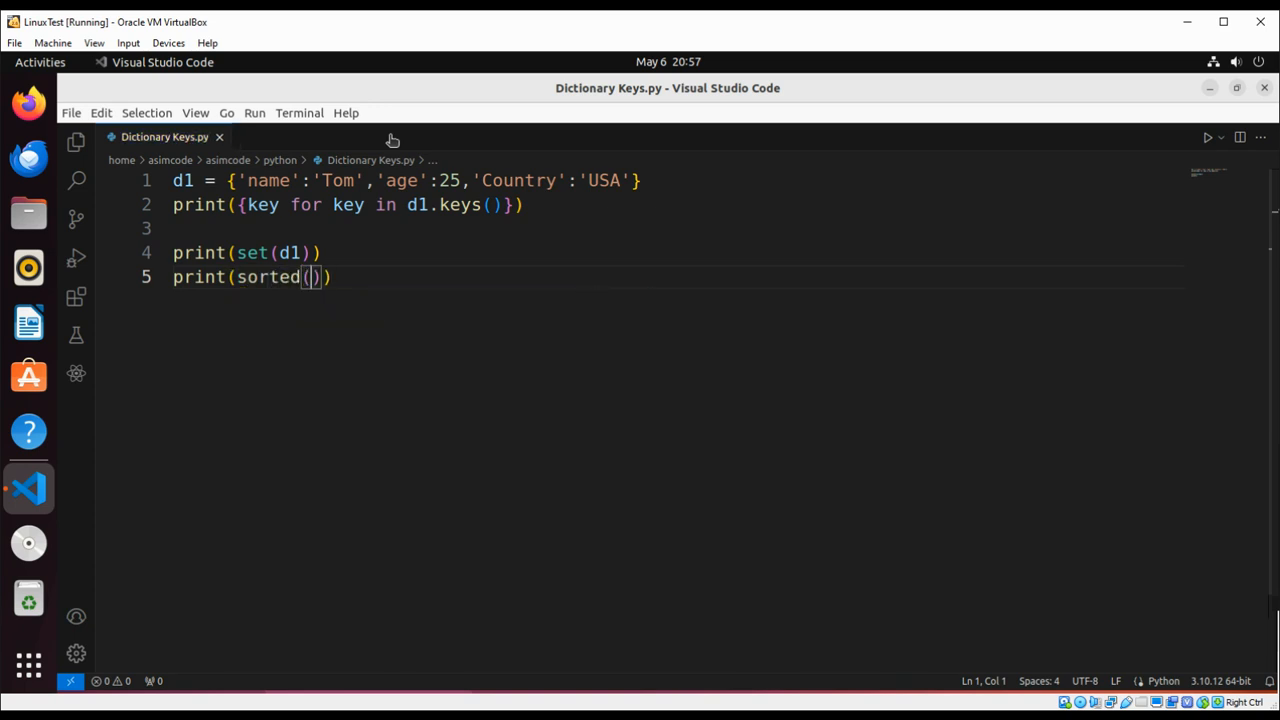
pyautogui.write('d1')
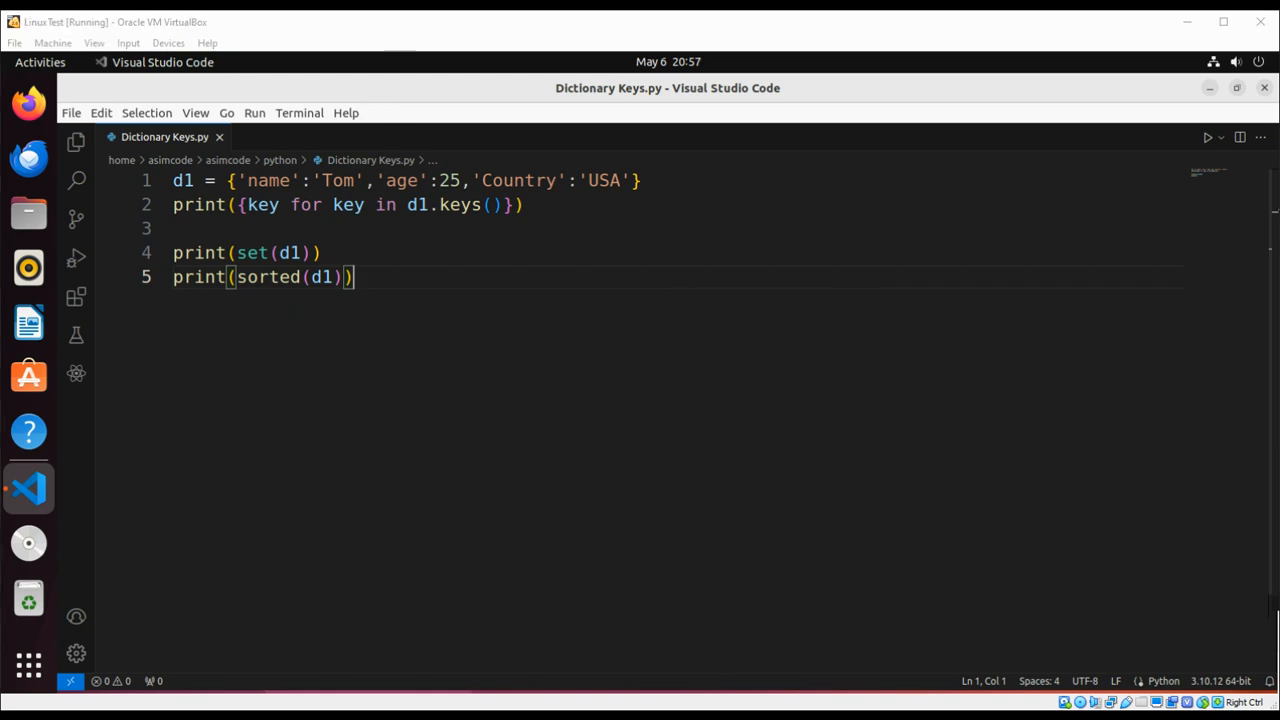
# Run the Python file so the terminal shows the key sets and ['Country', 'age', 'name']
pyautogui.click(1208, 136)
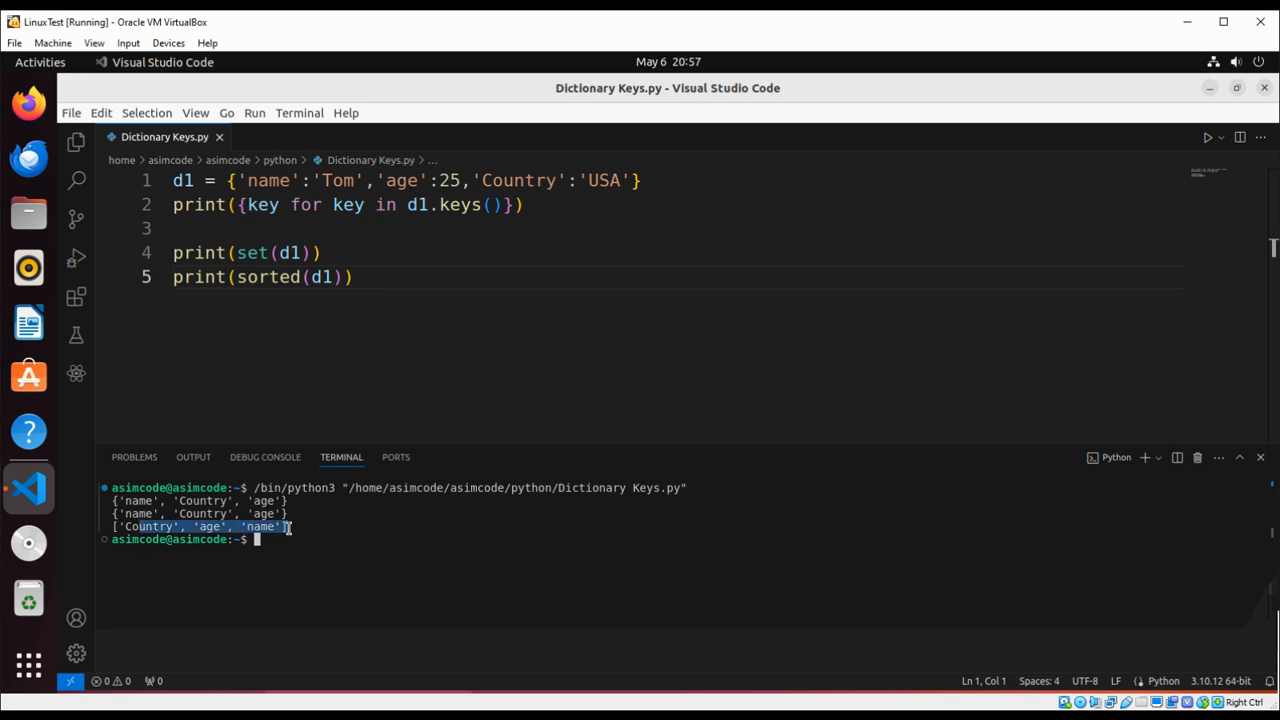
pyautogui.moveTo(332, 164)
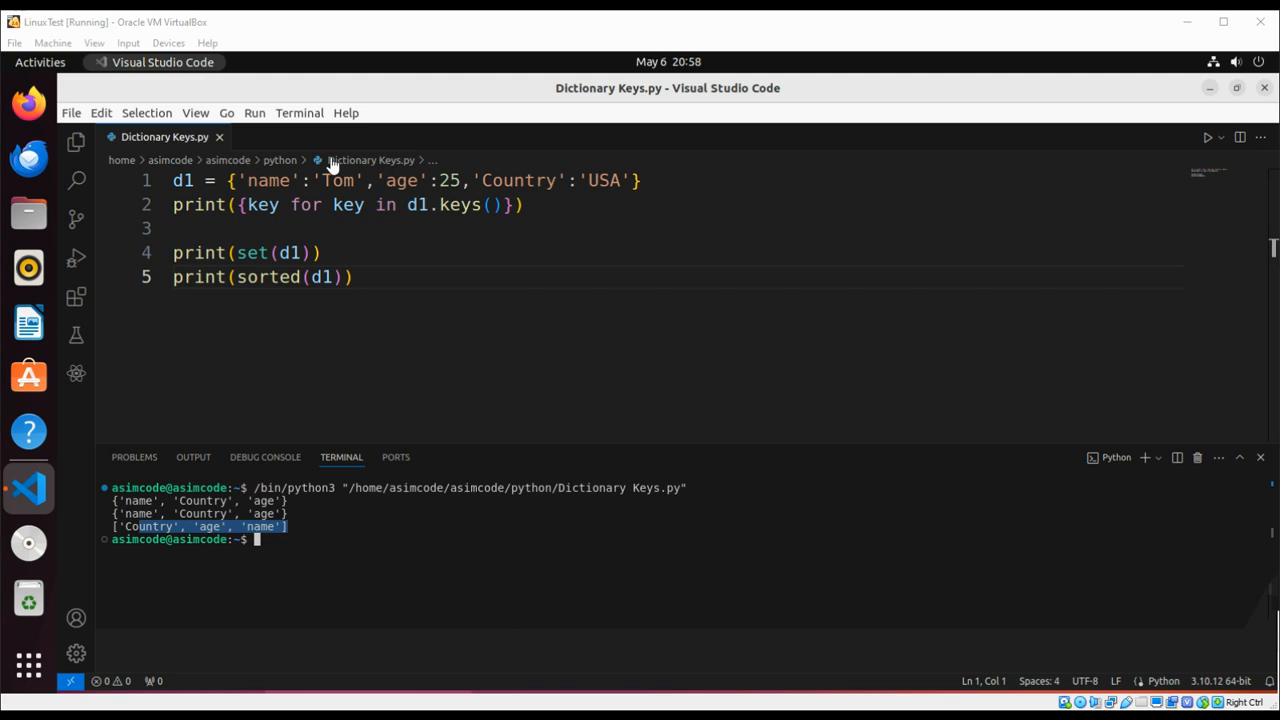